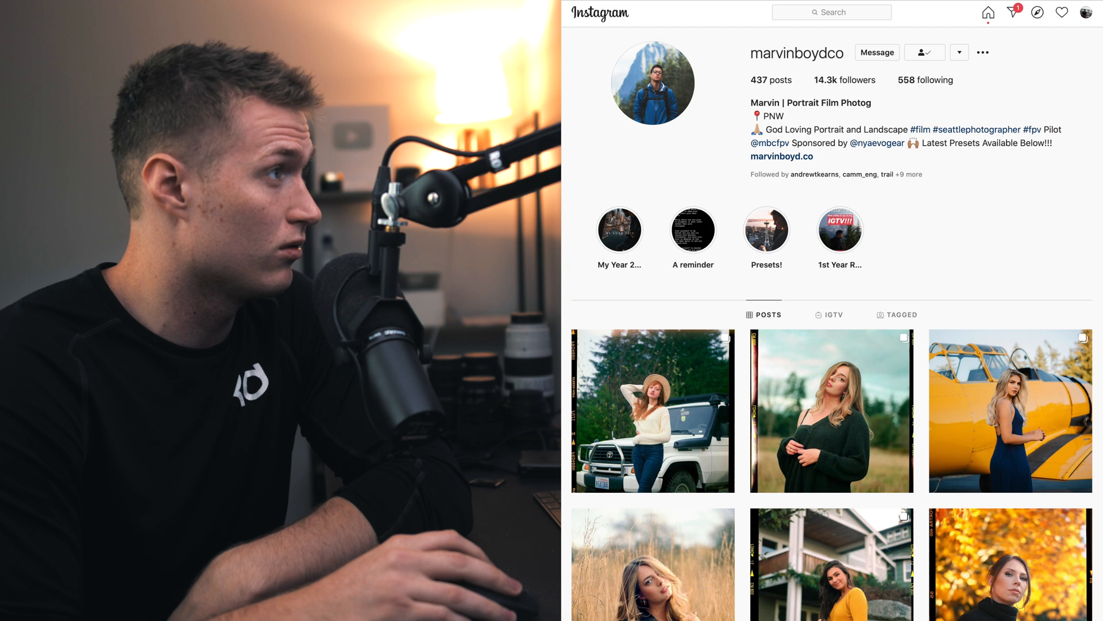
# - Launch Lightroom Classic from the Dock
pyautogui.scroll(-3)
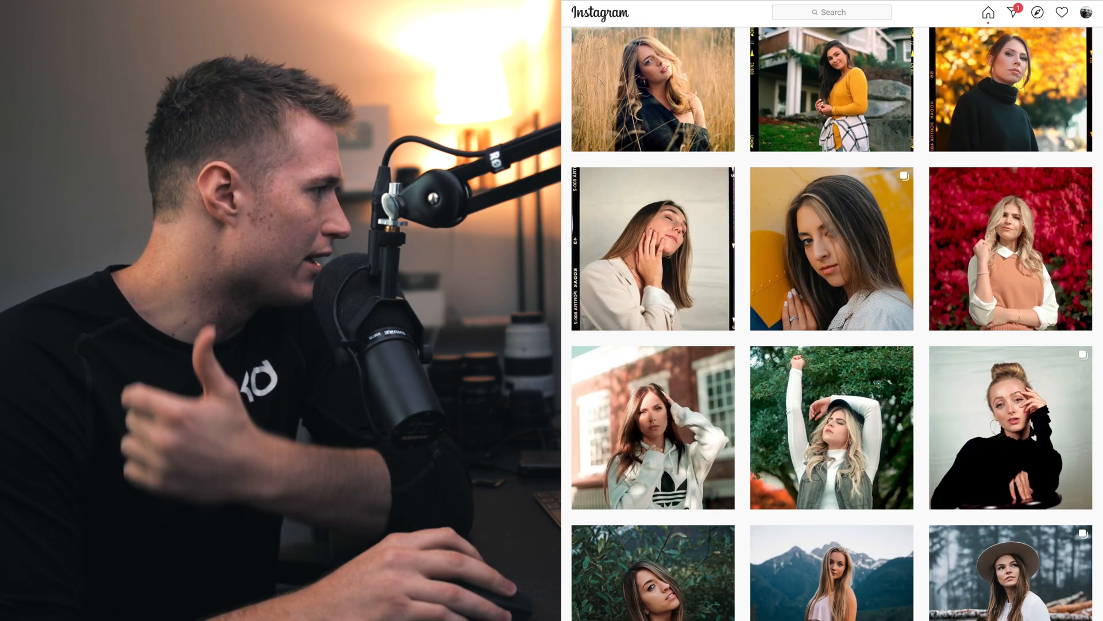
pyautogui.scroll(3)
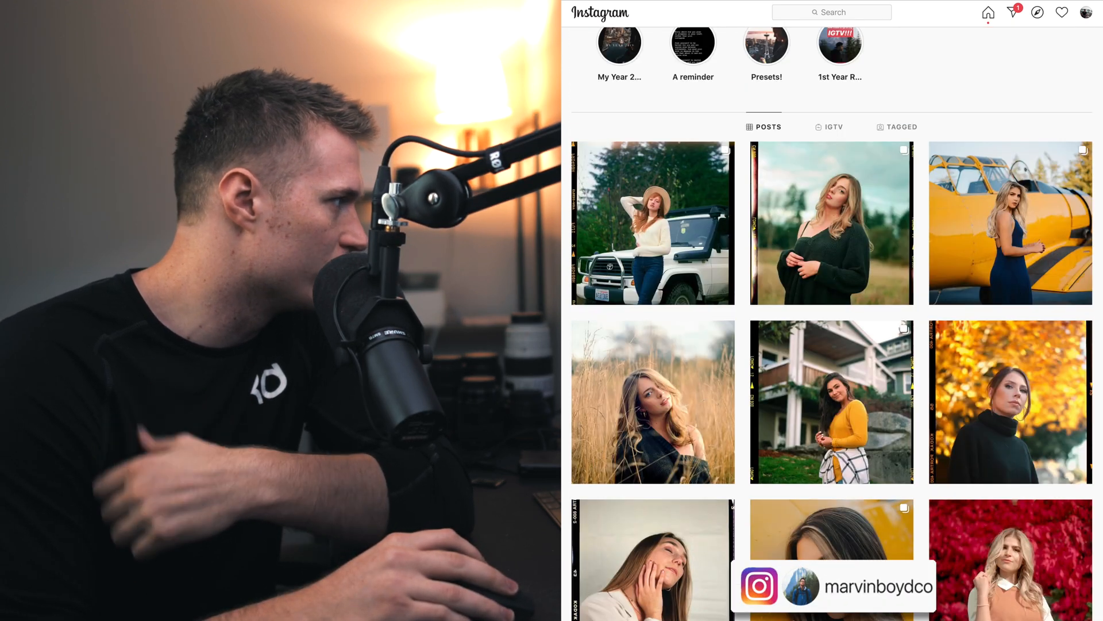
pyautogui.scroll(-3)
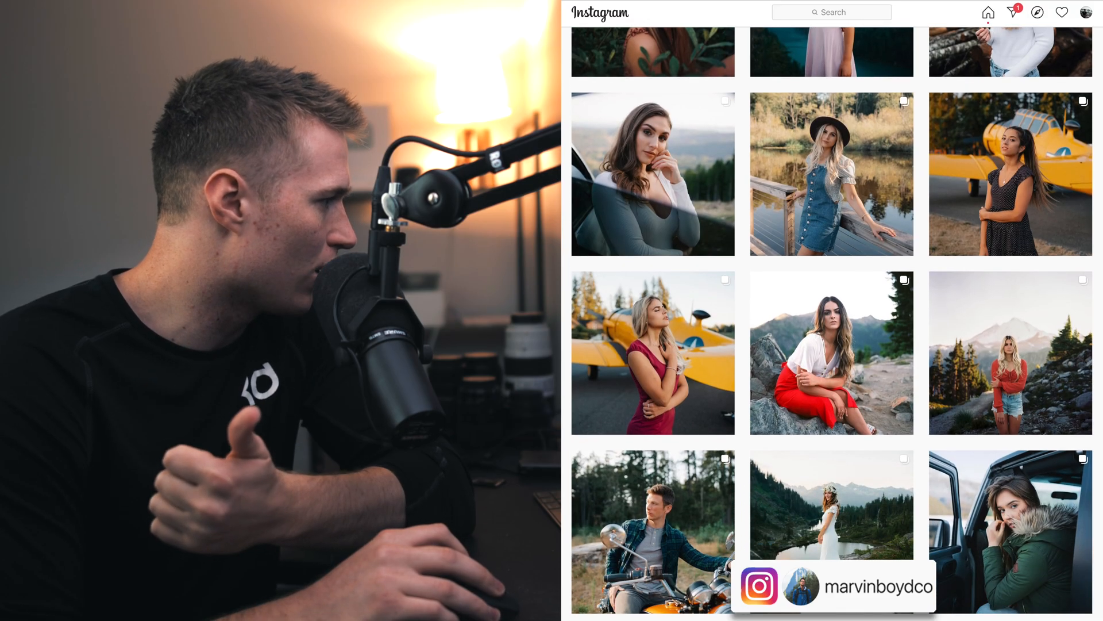
pyautogui.scroll(-3)
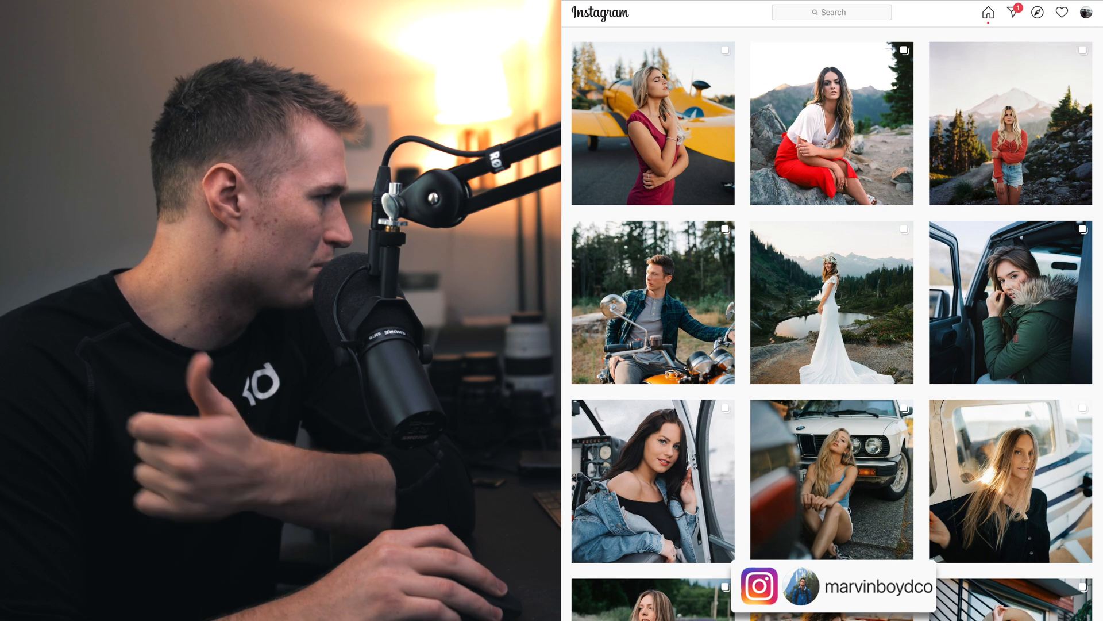
pyautogui.scroll(-3)
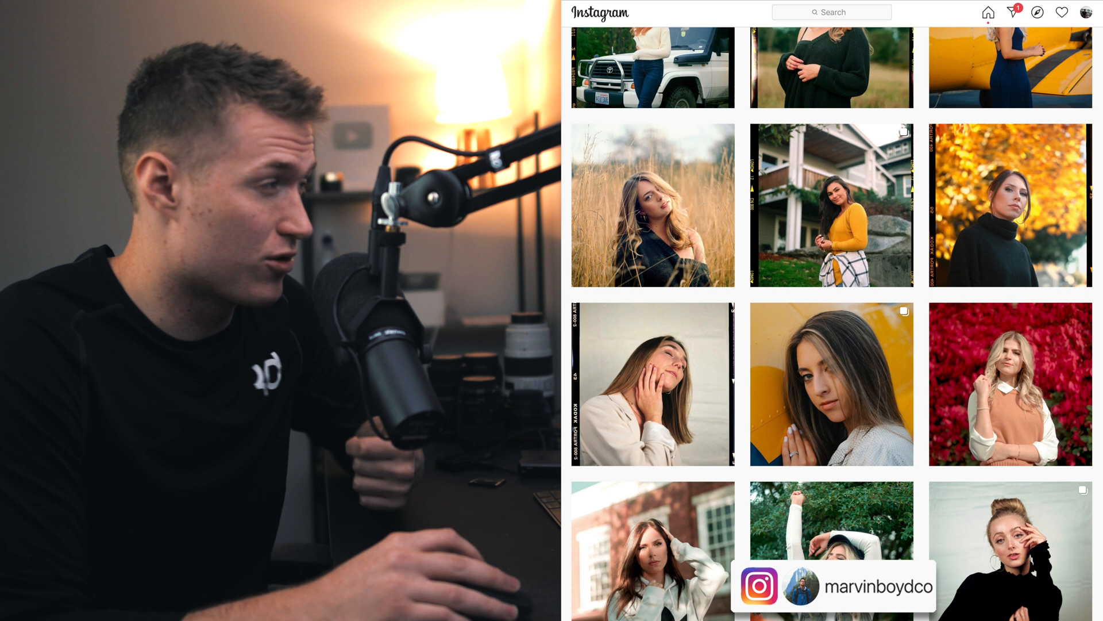
pyautogui.scroll(3)
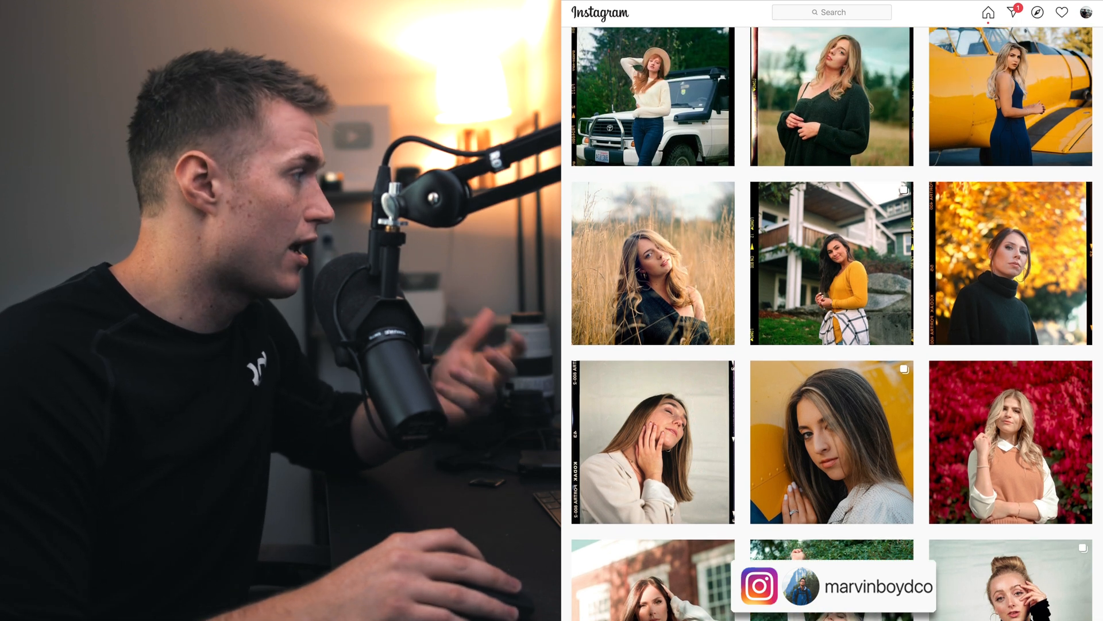
pyautogui.scroll(3)
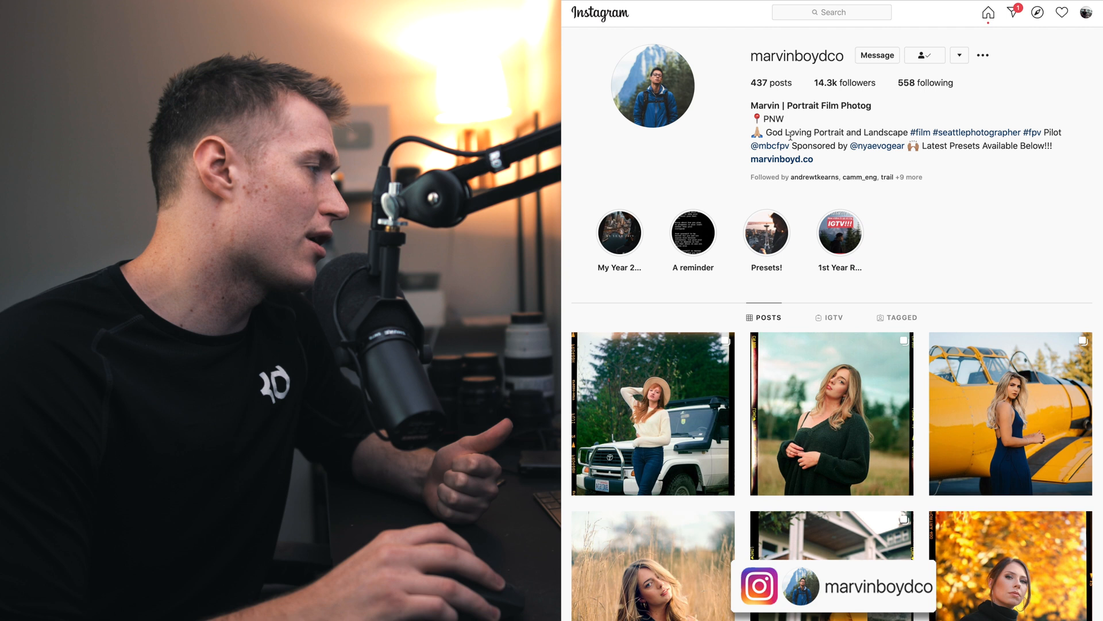
pyautogui.moveTo(835, 160)
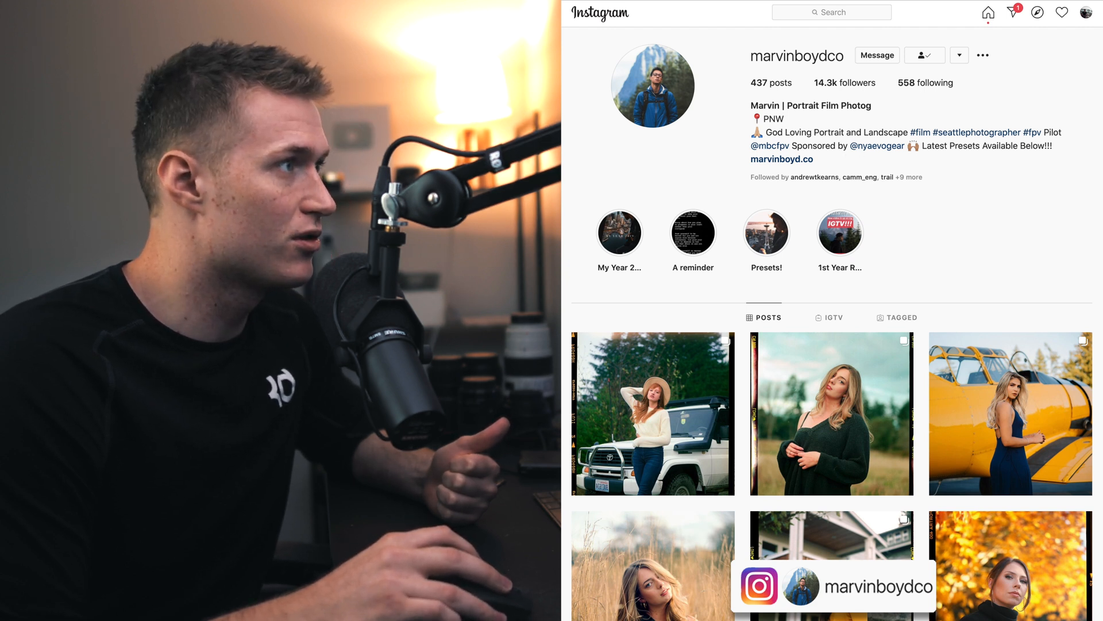
pyautogui.scroll(-3)
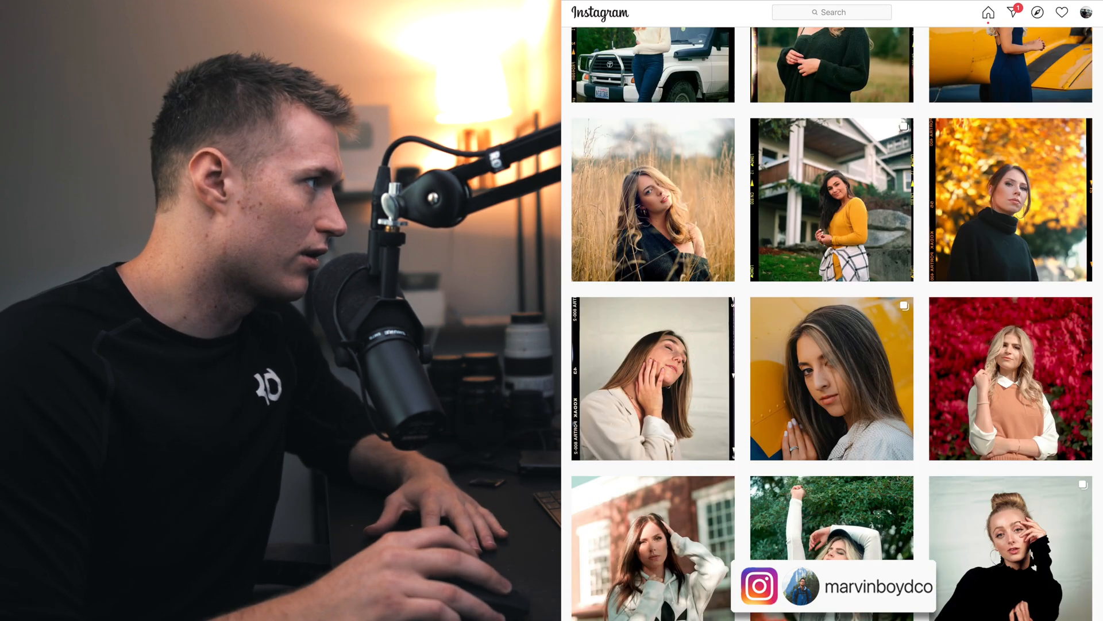
pyautogui.scroll(-3)
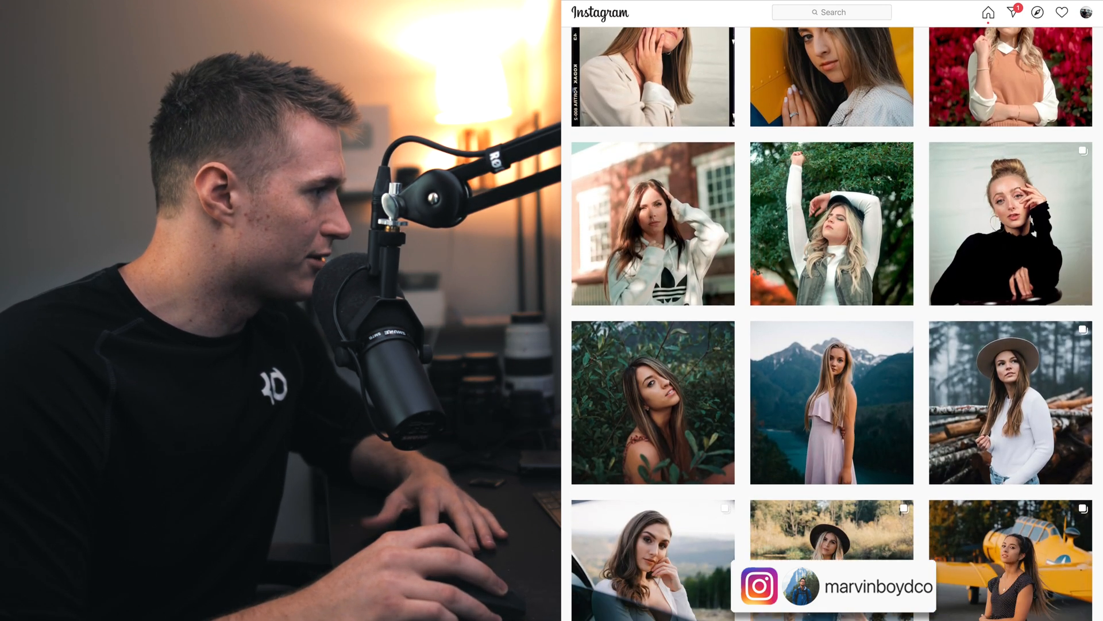
pyautogui.scroll(-3)
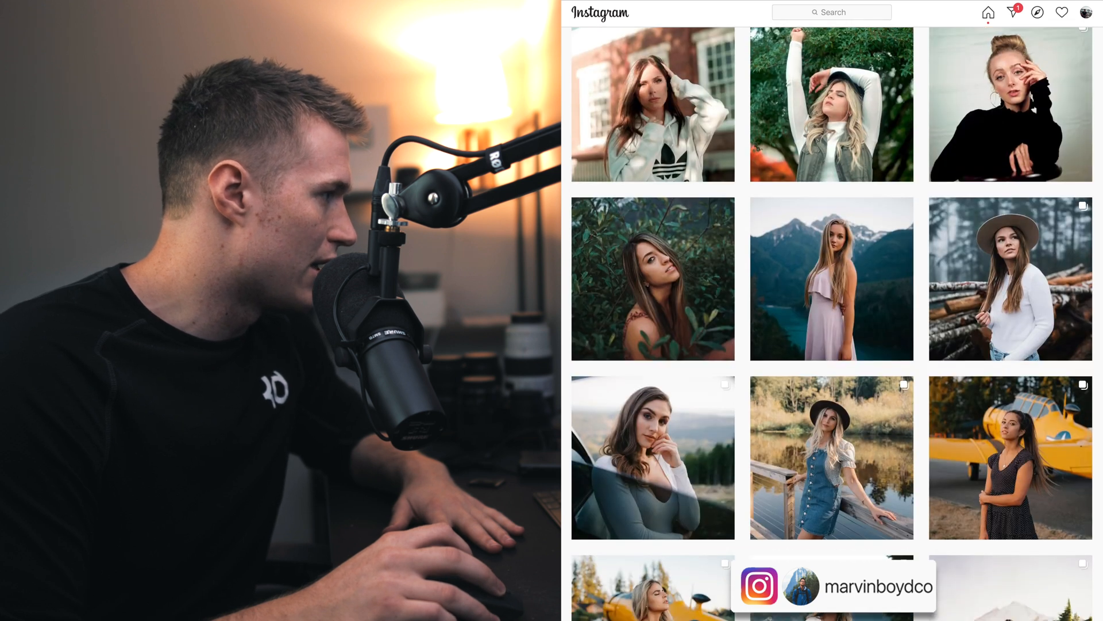
pyautogui.scroll(-3)
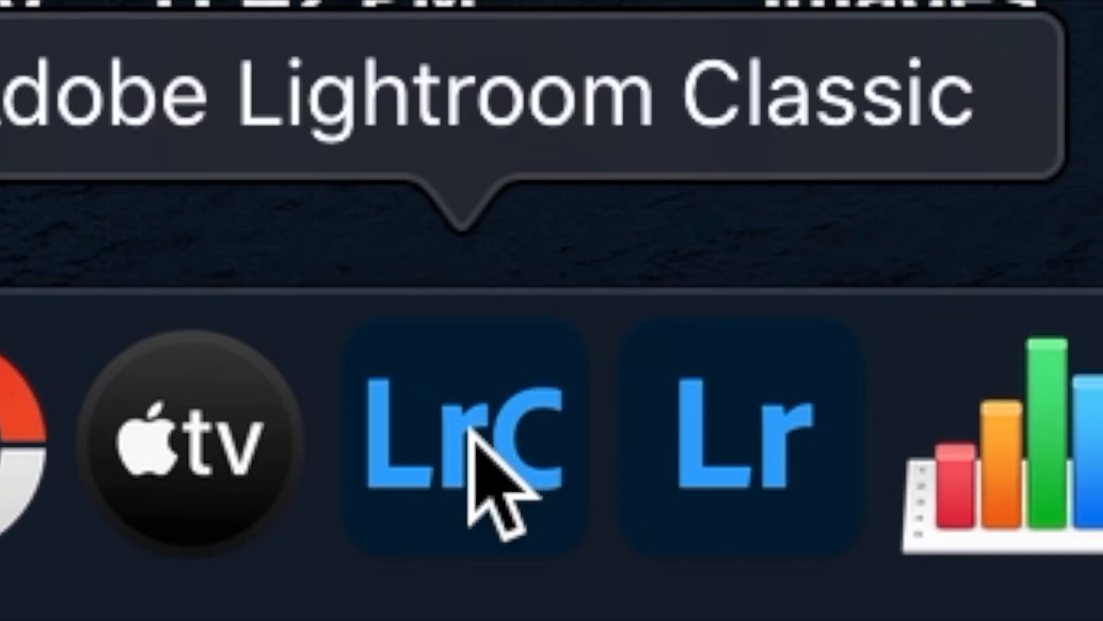
pyautogui.click(457, 436)
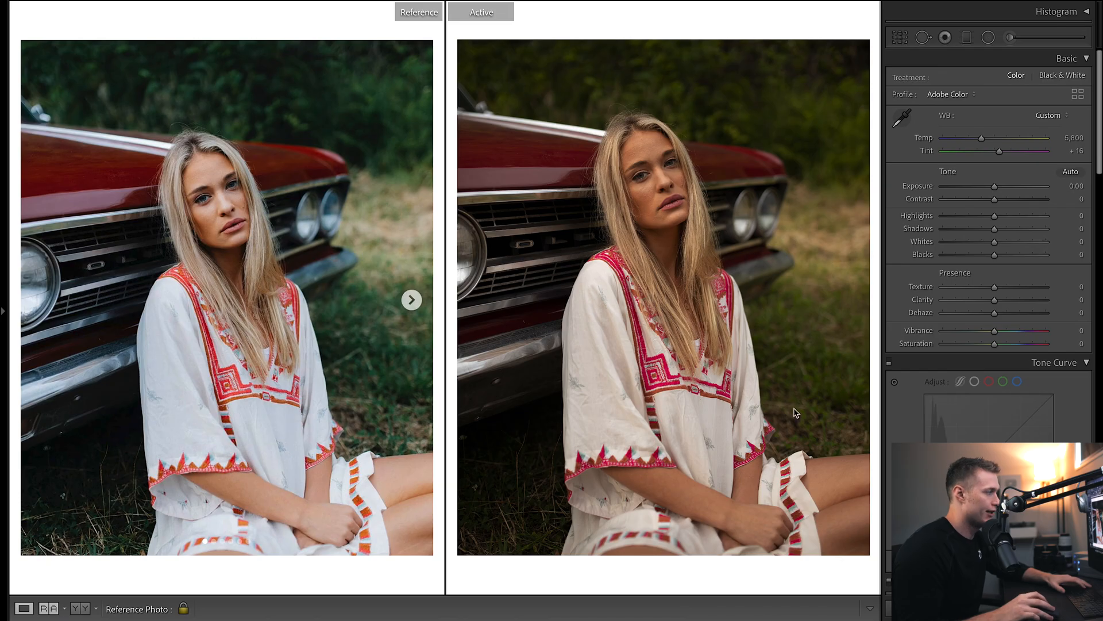
pyautogui.moveTo(514, 238)
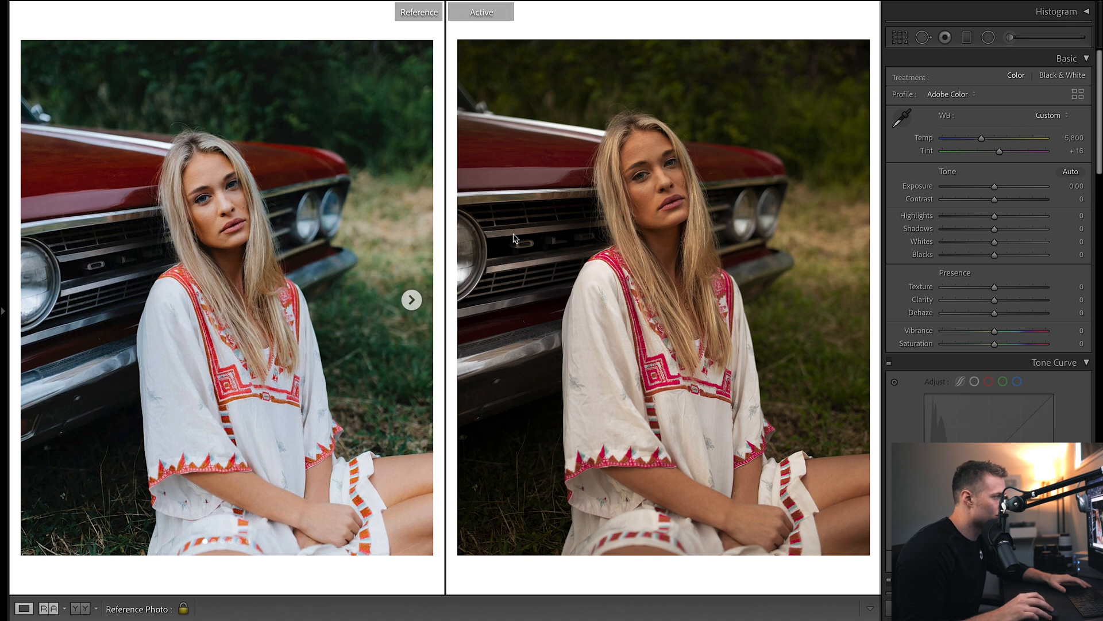
pyautogui.moveTo(707, 326)
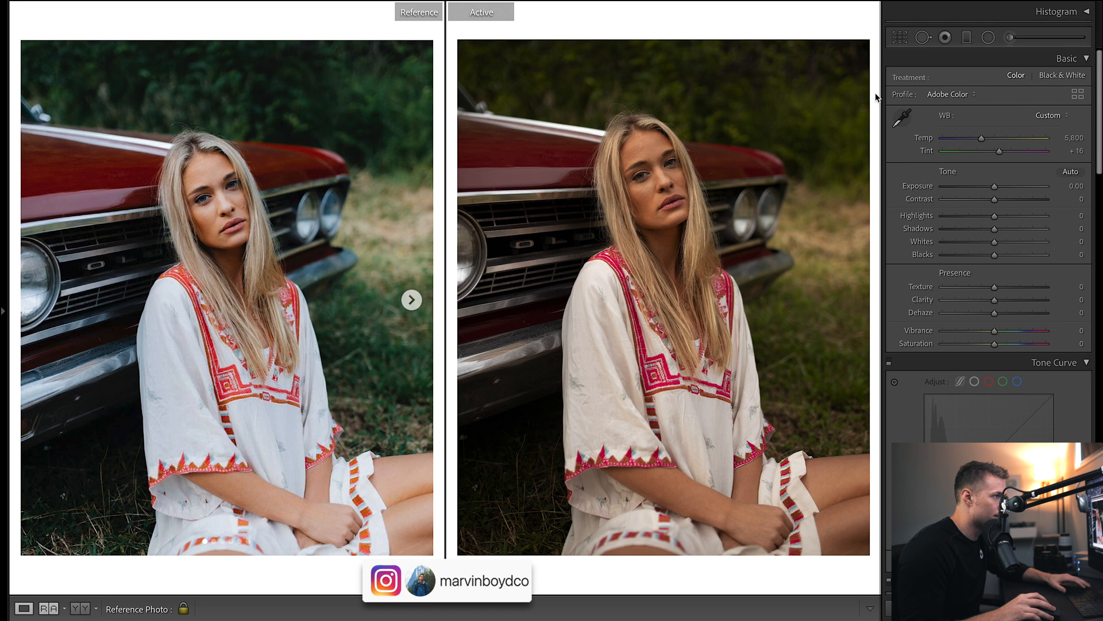
pyautogui.click(1056, 12)
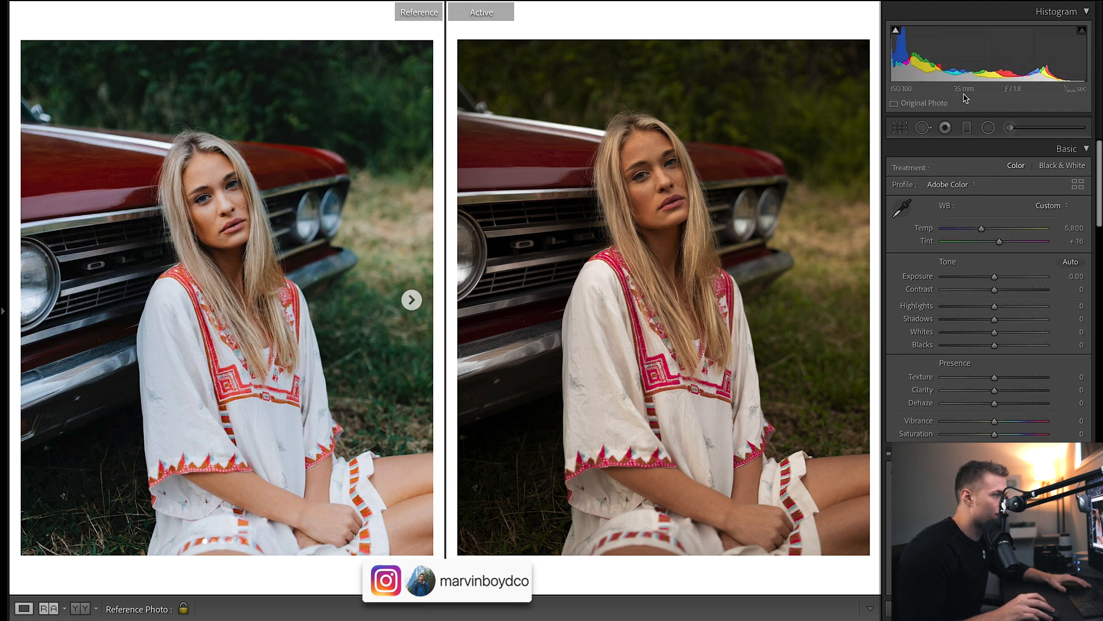
pyautogui.moveTo(1028, 99)
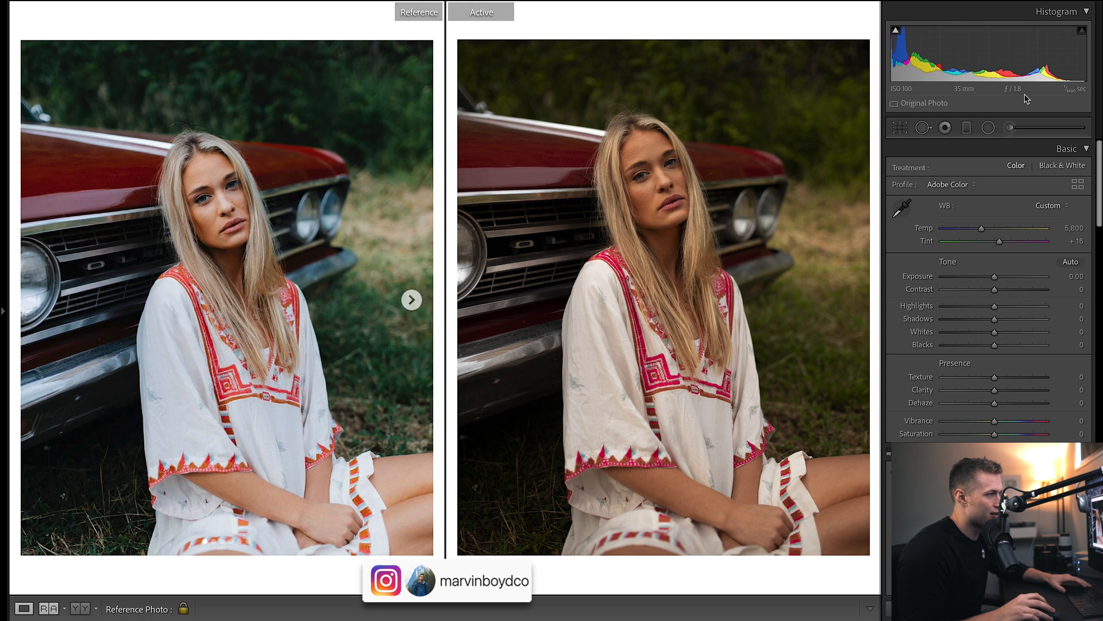
pyautogui.moveTo(506, 81)
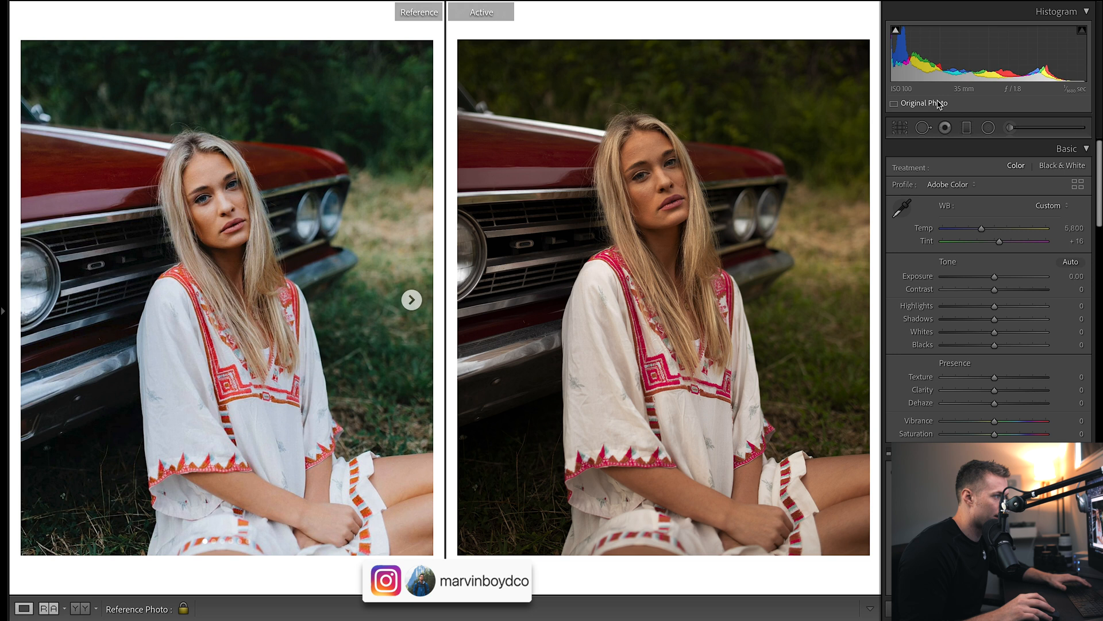
pyautogui.moveTo(1073, 91)
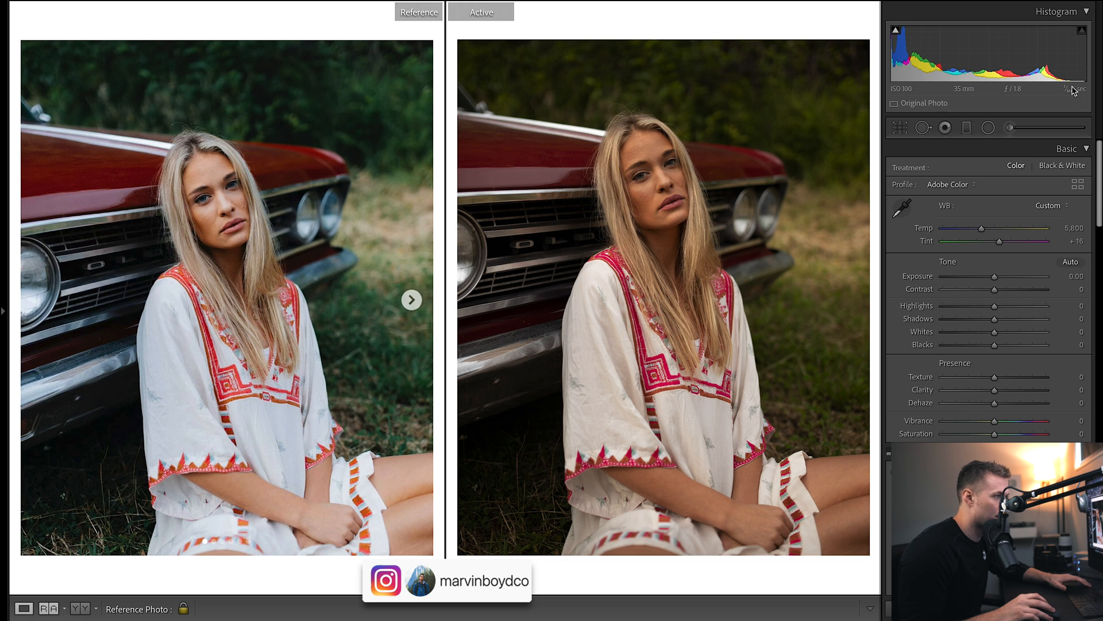
pyautogui.moveTo(505, 151)
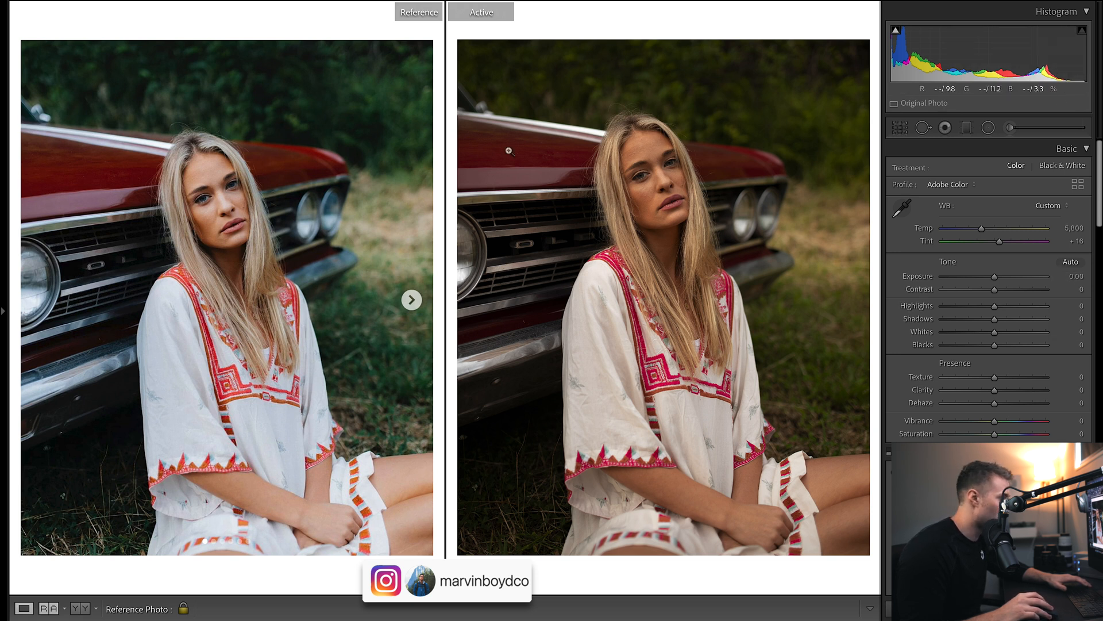
pyautogui.moveTo(1021, 95)
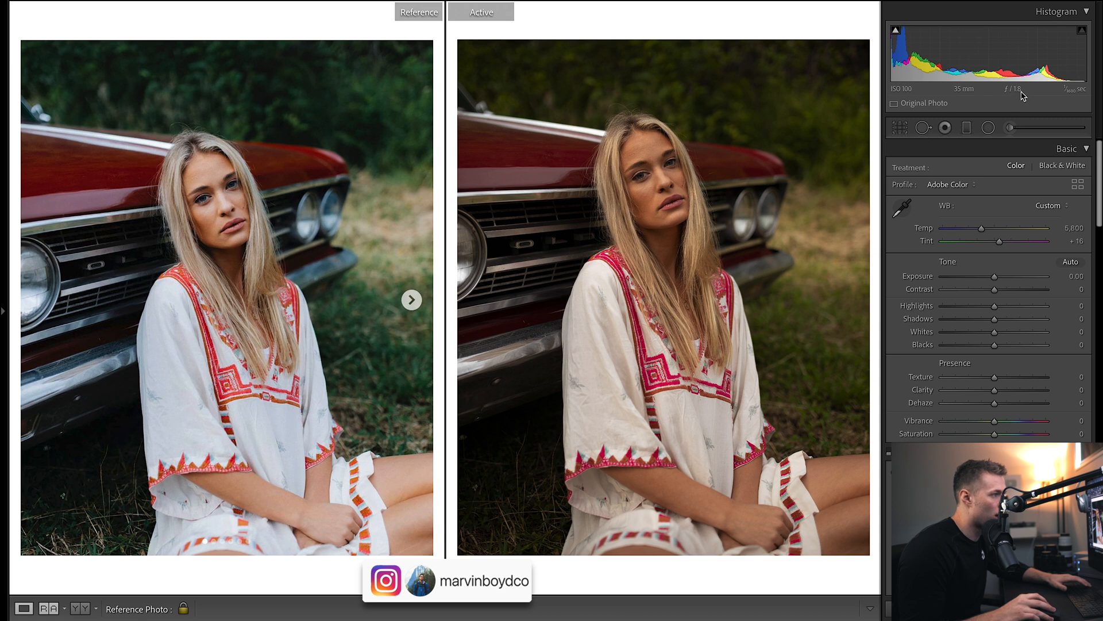
pyautogui.moveTo(644, 153)
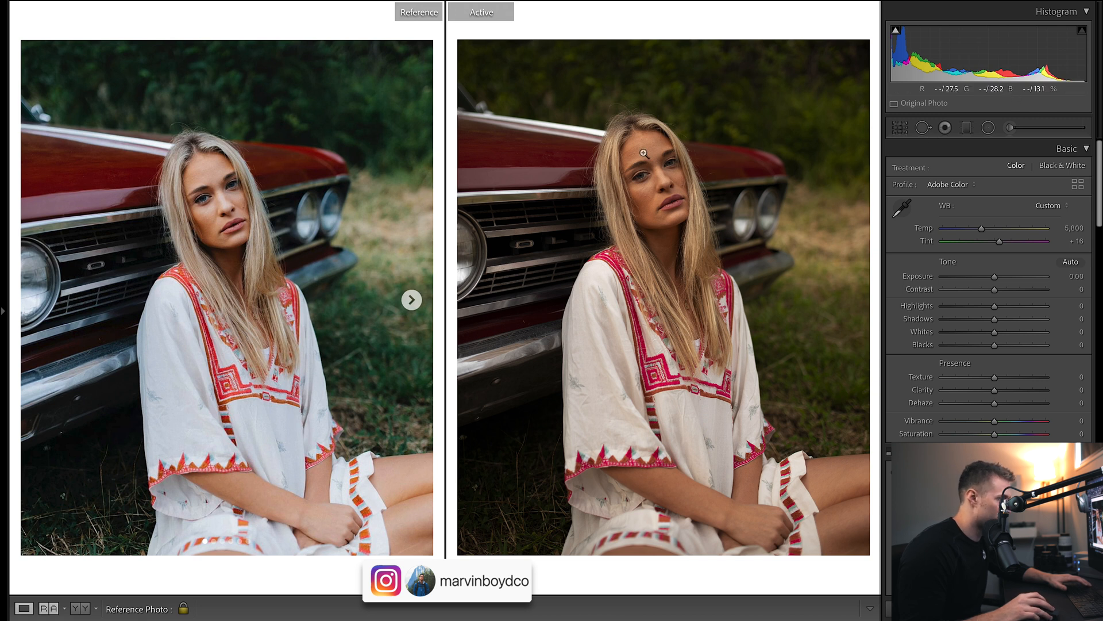
pyautogui.click(1055, 11)
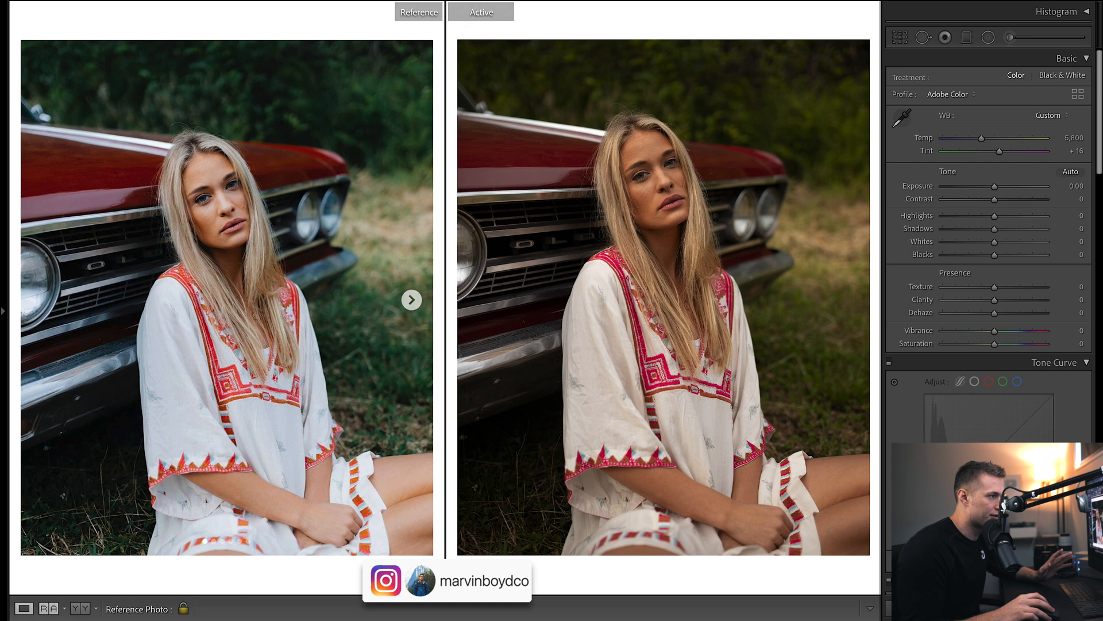
pyautogui.moveTo(981, 145)
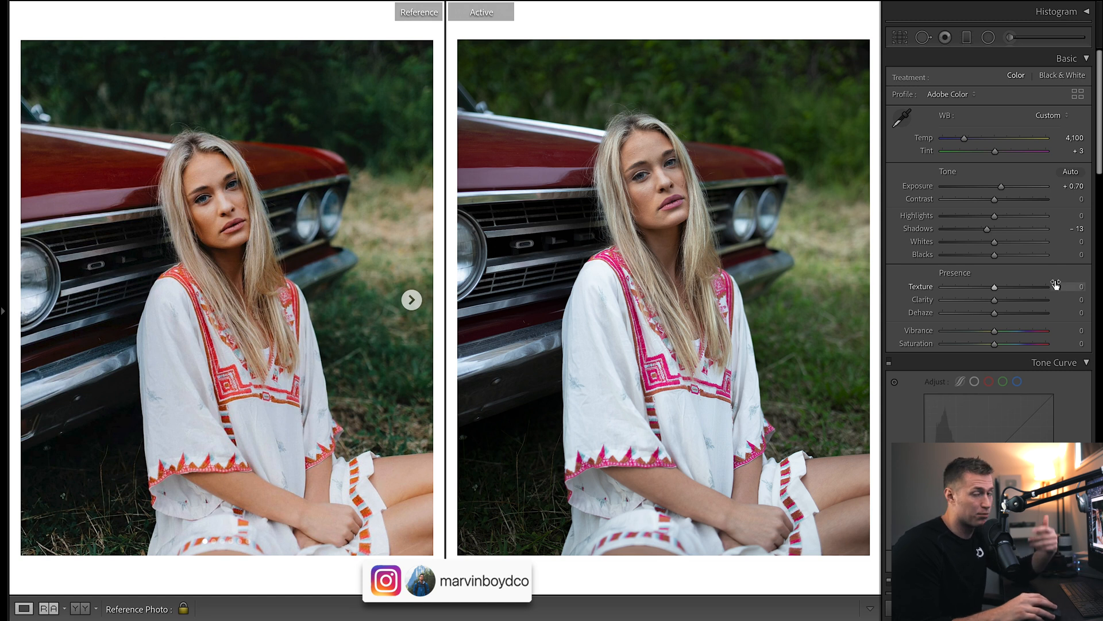
pyautogui.moveTo(1047, 207)
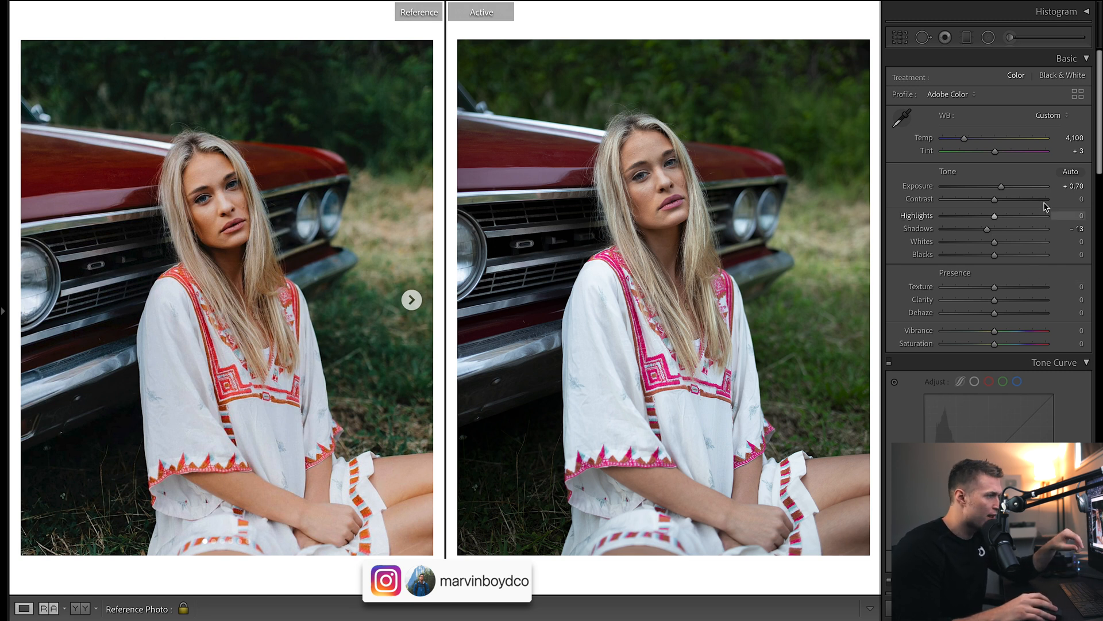
pyautogui.moveTo(897, 365)
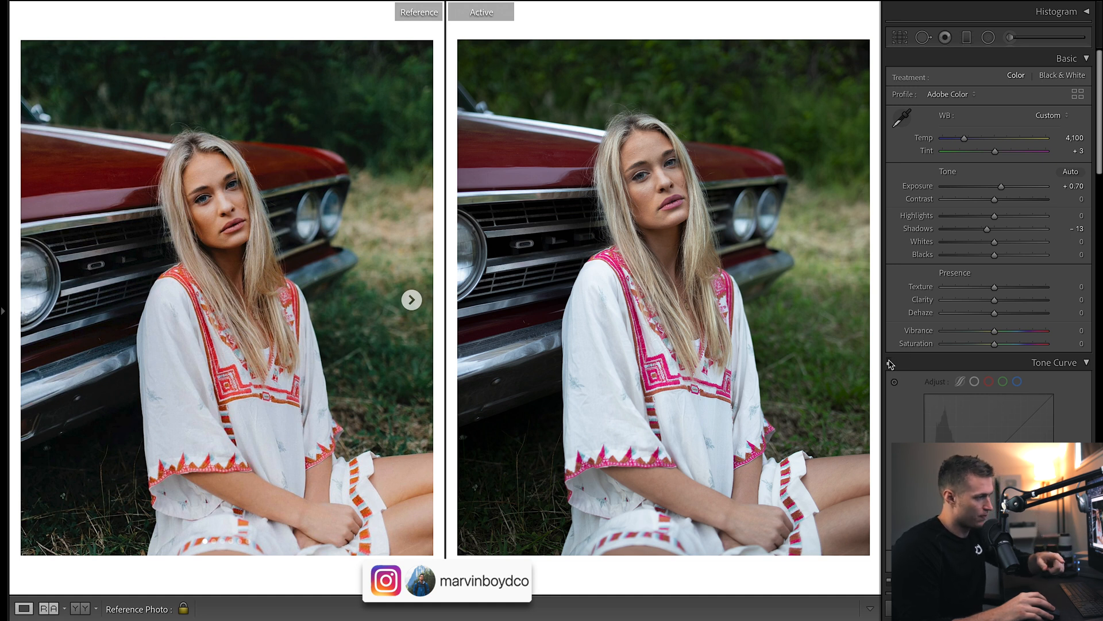
pyautogui.moveTo(894, 381)
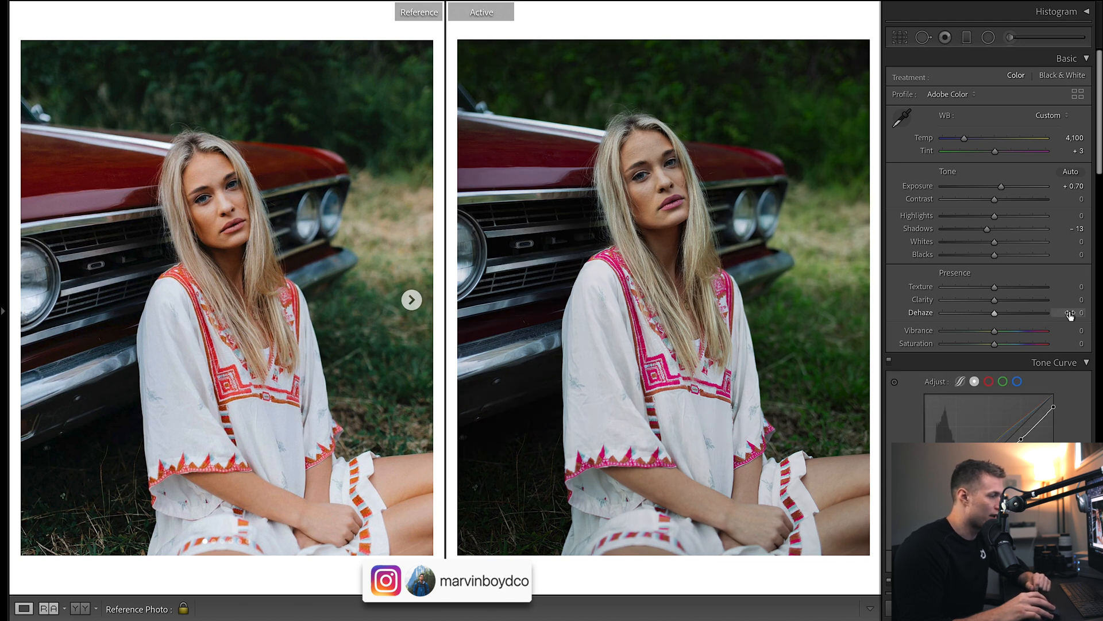
pyautogui.scroll(-3)
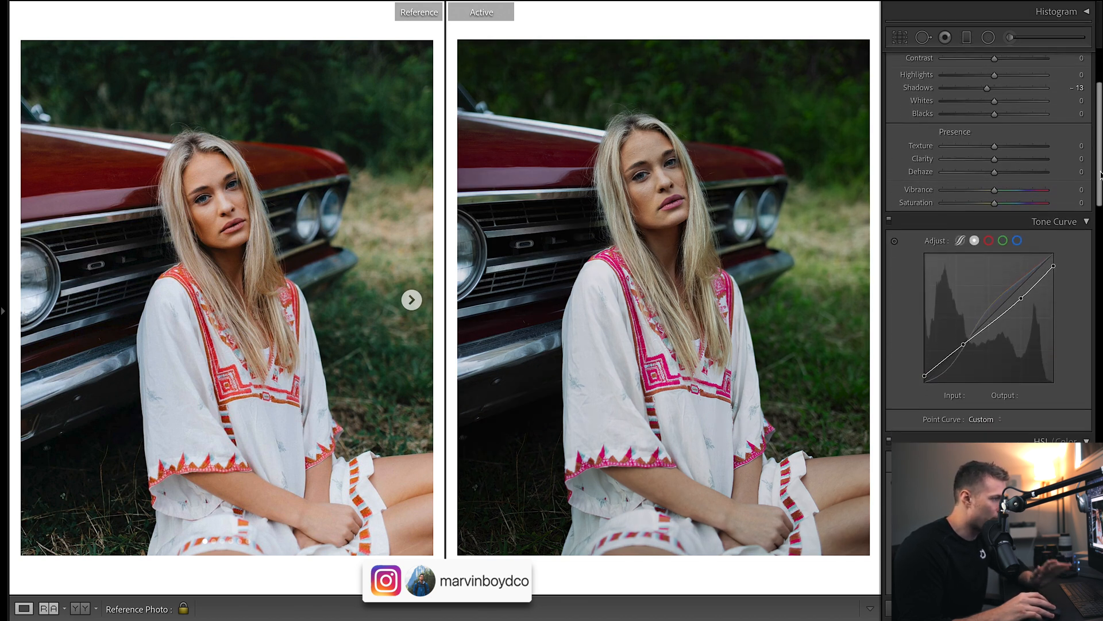
pyautogui.click(959, 233)
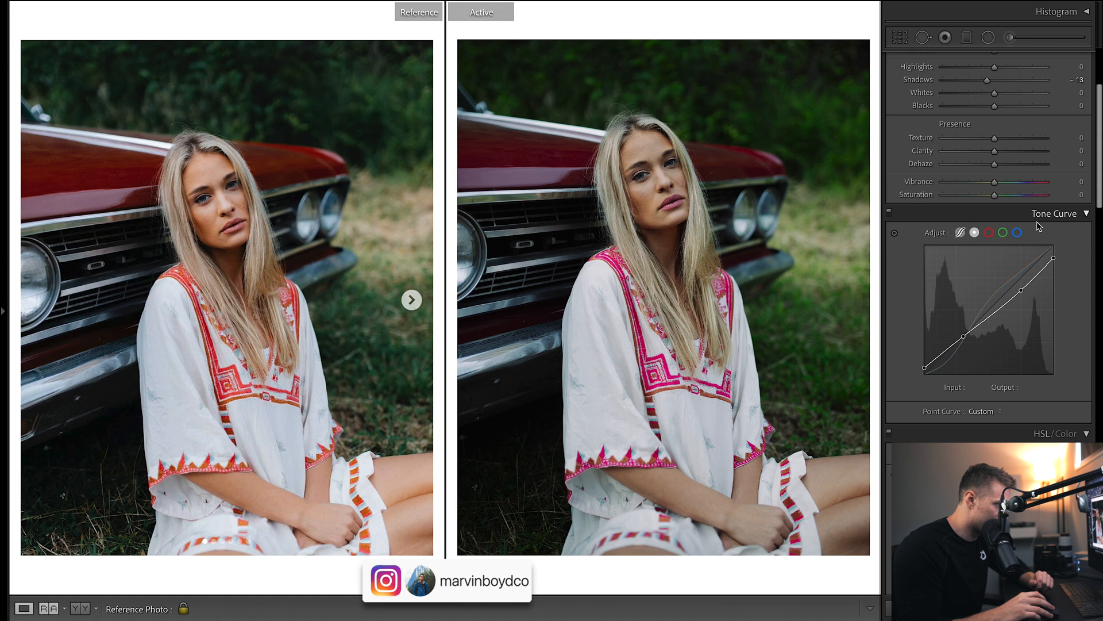
pyautogui.moveTo(928, 347)
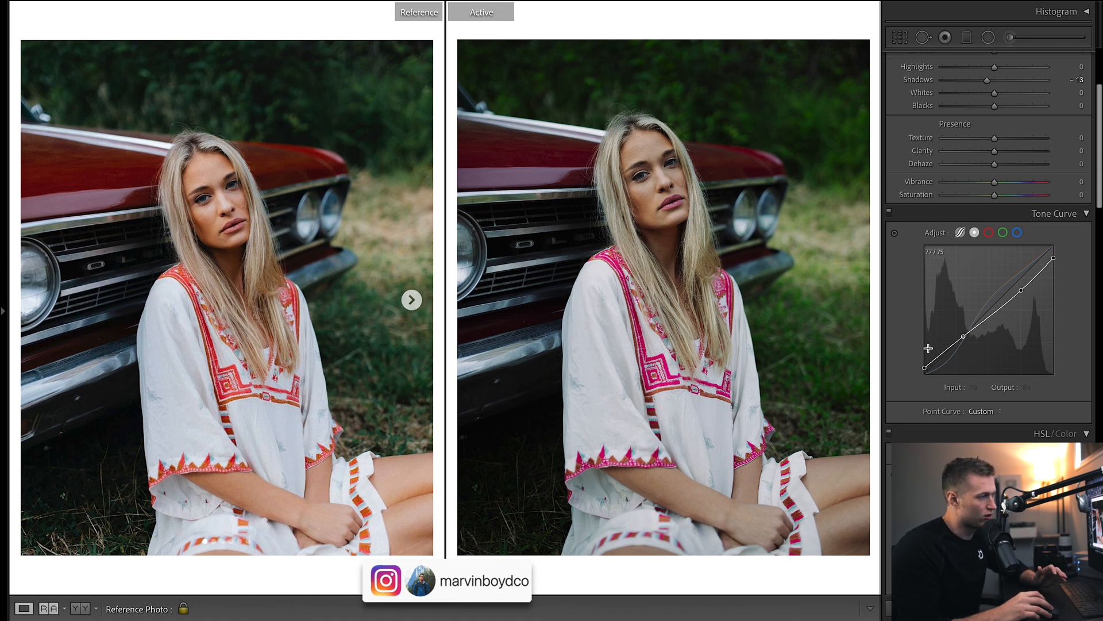
pyautogui.click(987, 233)
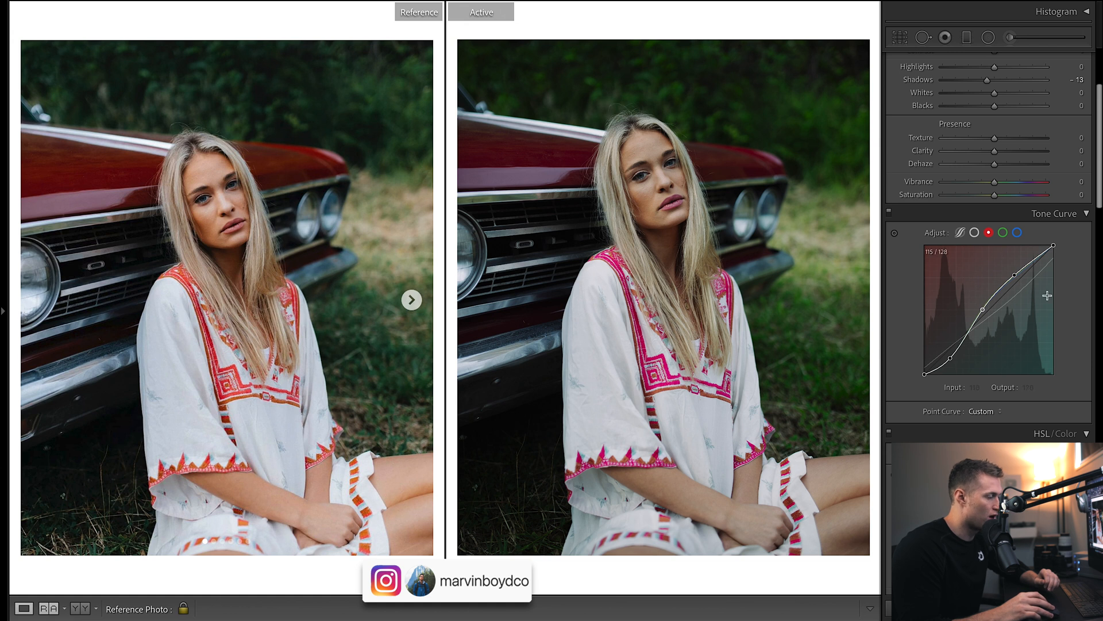
pyautogui.moveTo(912, 329)
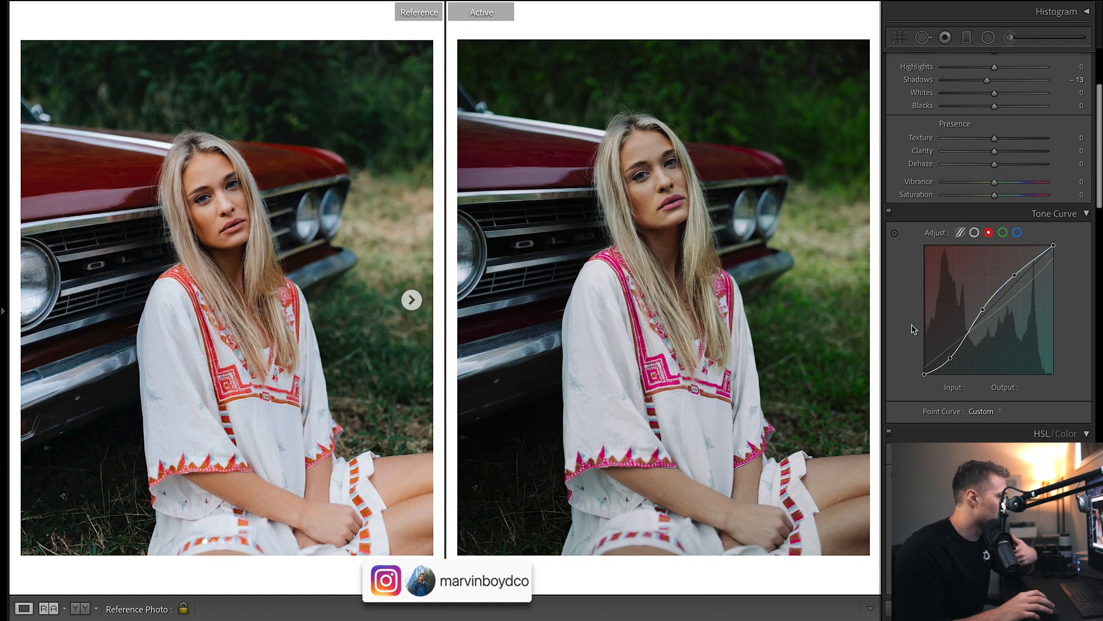
pyautogui.moveTo(933, 326)
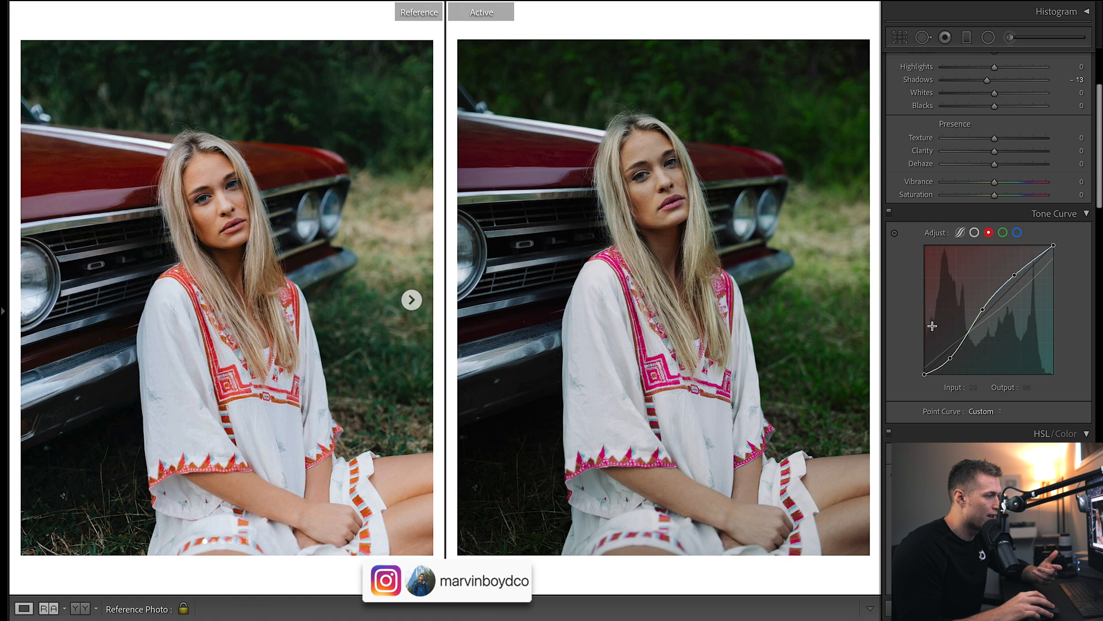
pyautogui.click(1004, 232)
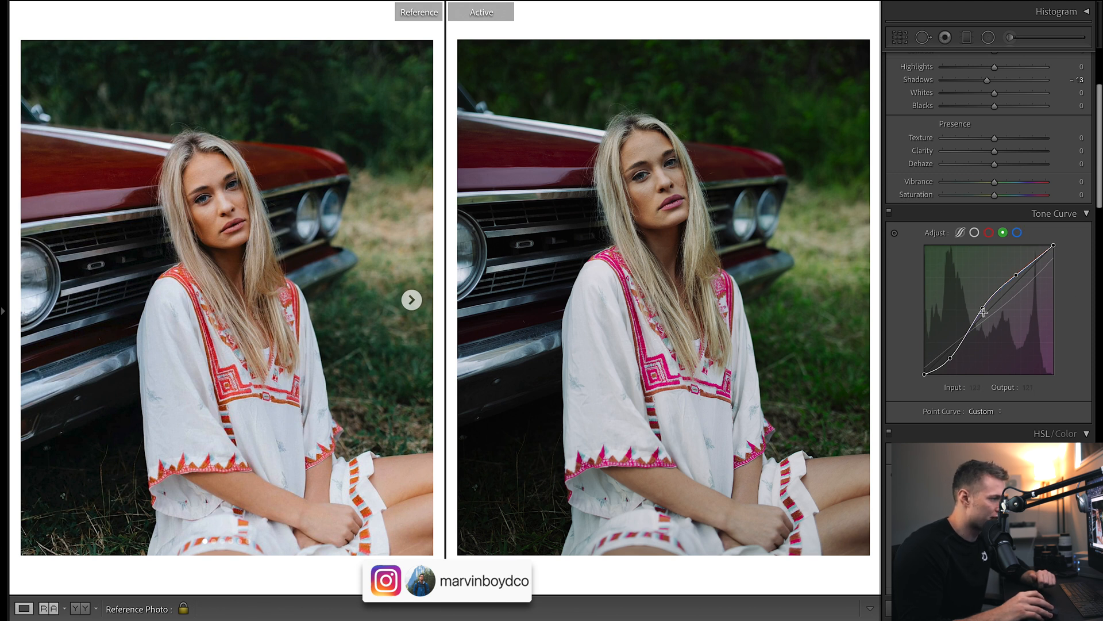
pyautogui.click(1009, 232)
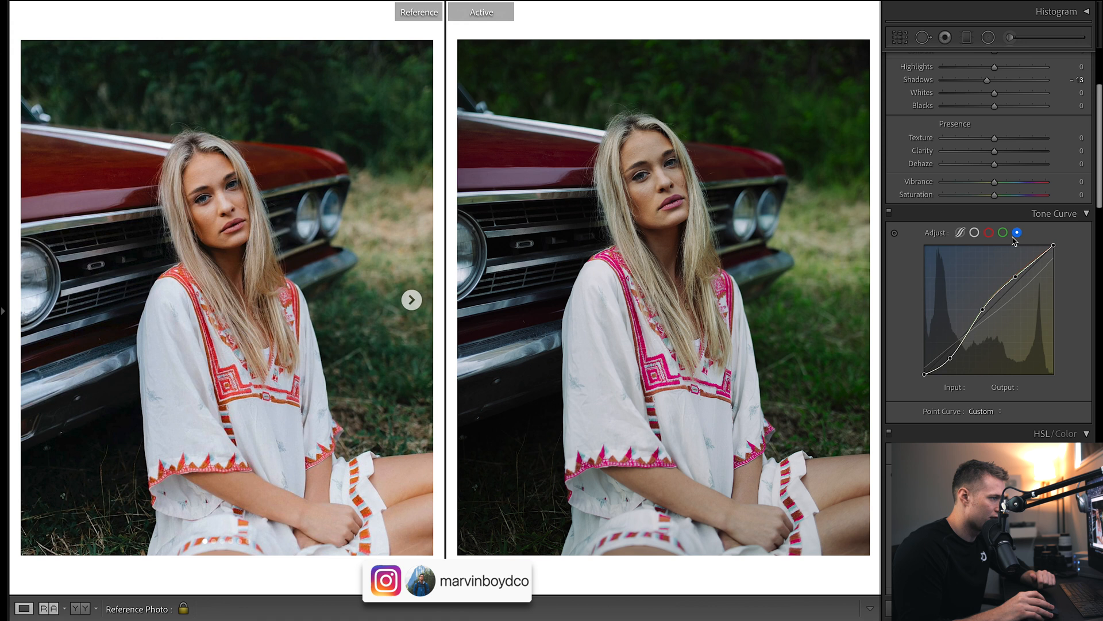
pyautogui.moveTo(1030, 303)
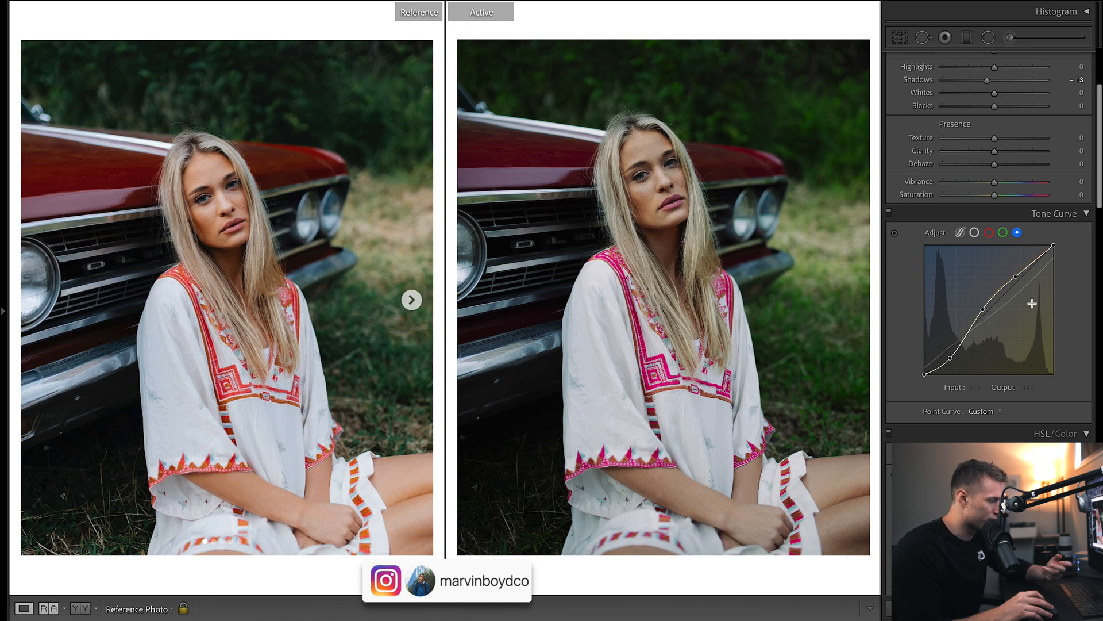
pyautogui.click(987, 233)
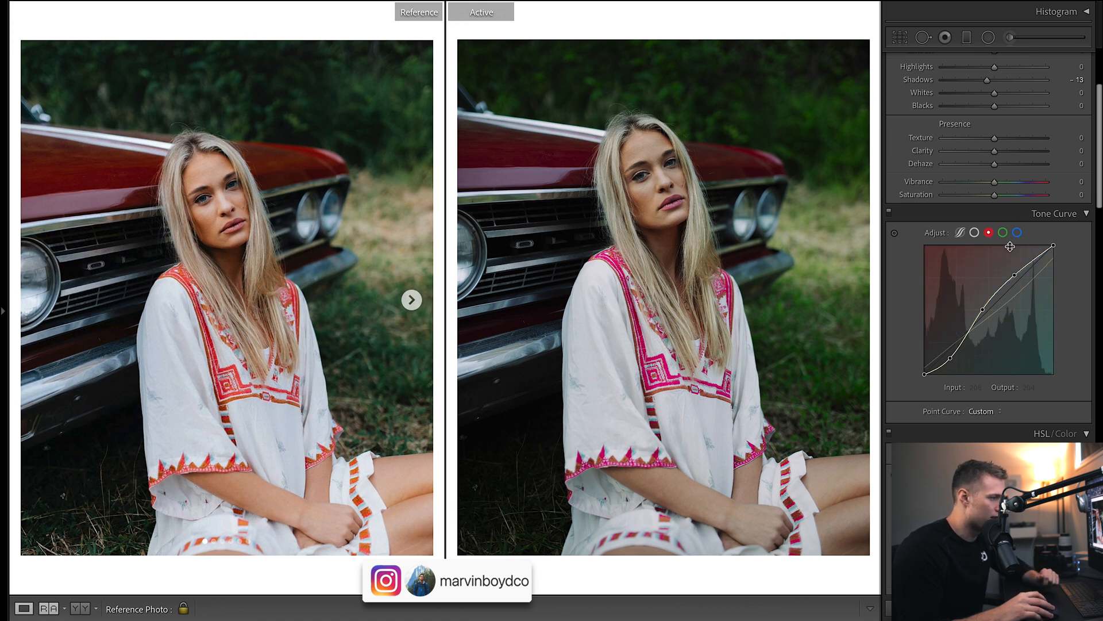
pyautogui.click(974, 232)
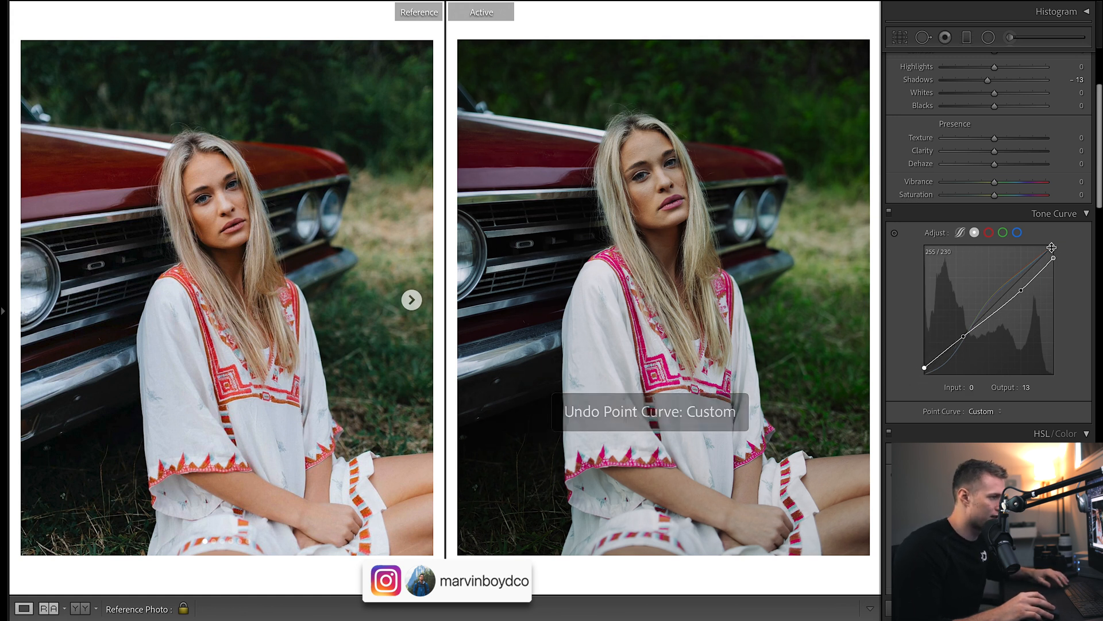
# - Scroll the Develop panels up toward the Basic panel's Dehaze and tone sliders
pyautogui.scroll(3)
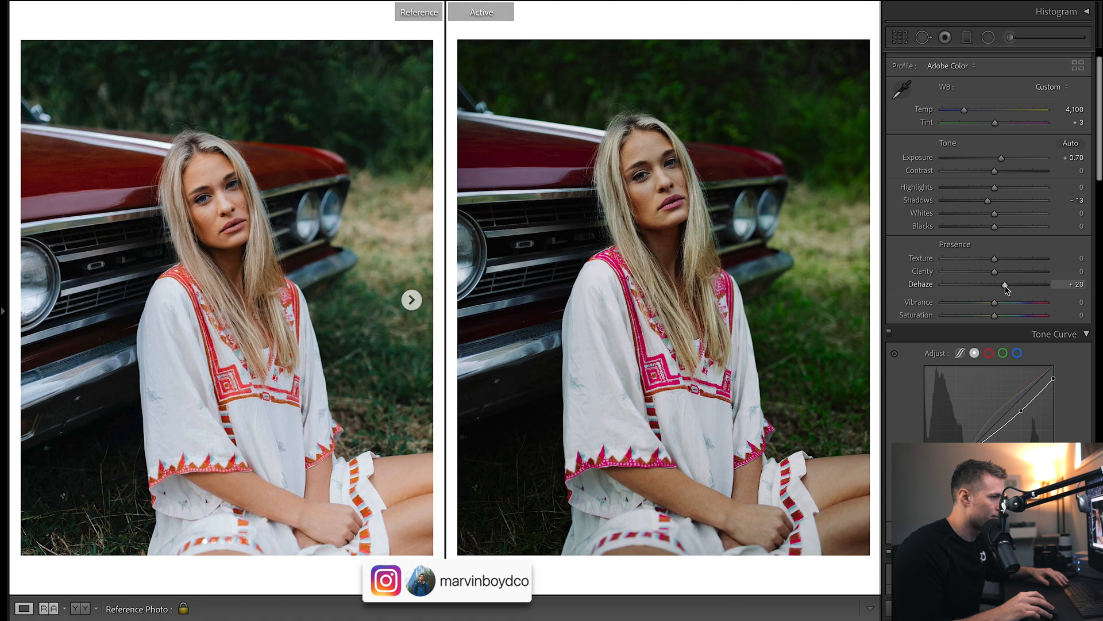
pyautogui.moveTo(1009, 295)
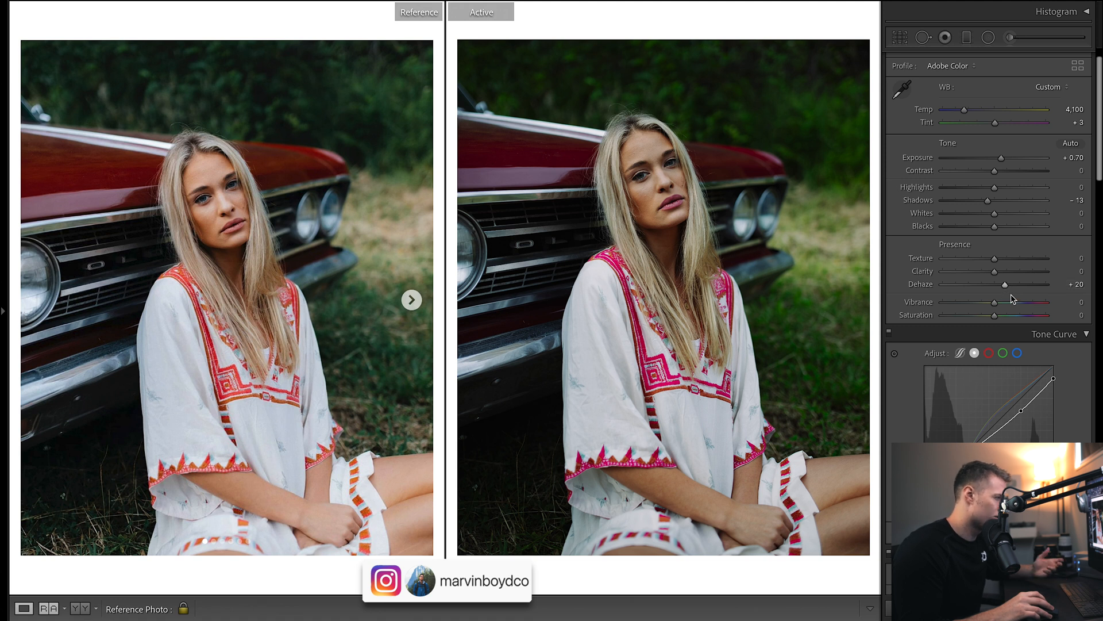
pyautogui.moveTo(957, 194)
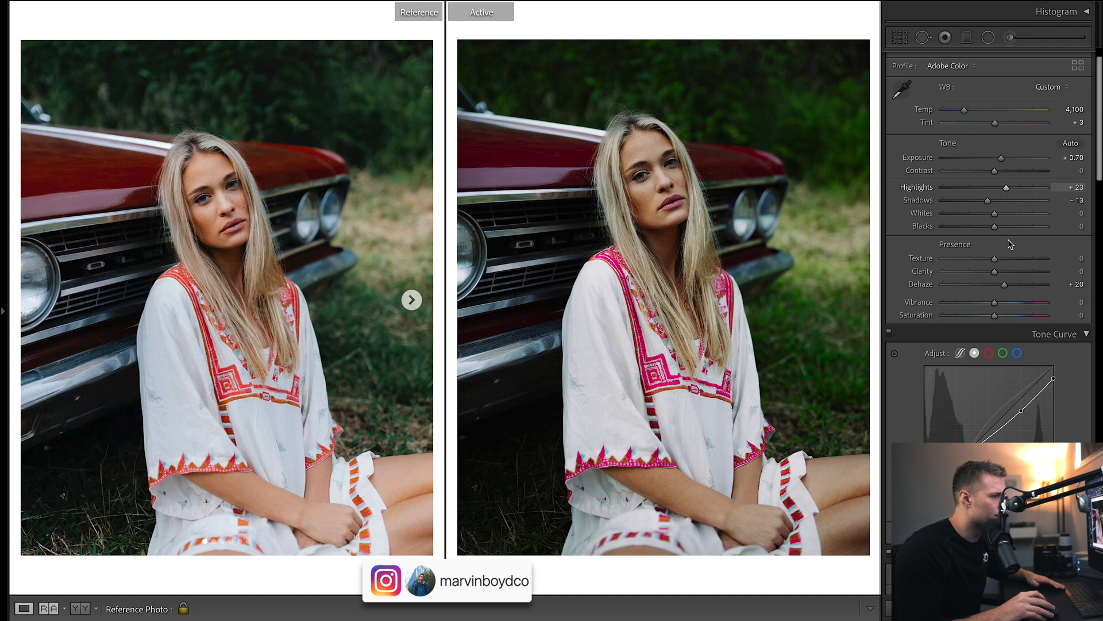
pyautogui.moveTo(997, 213)
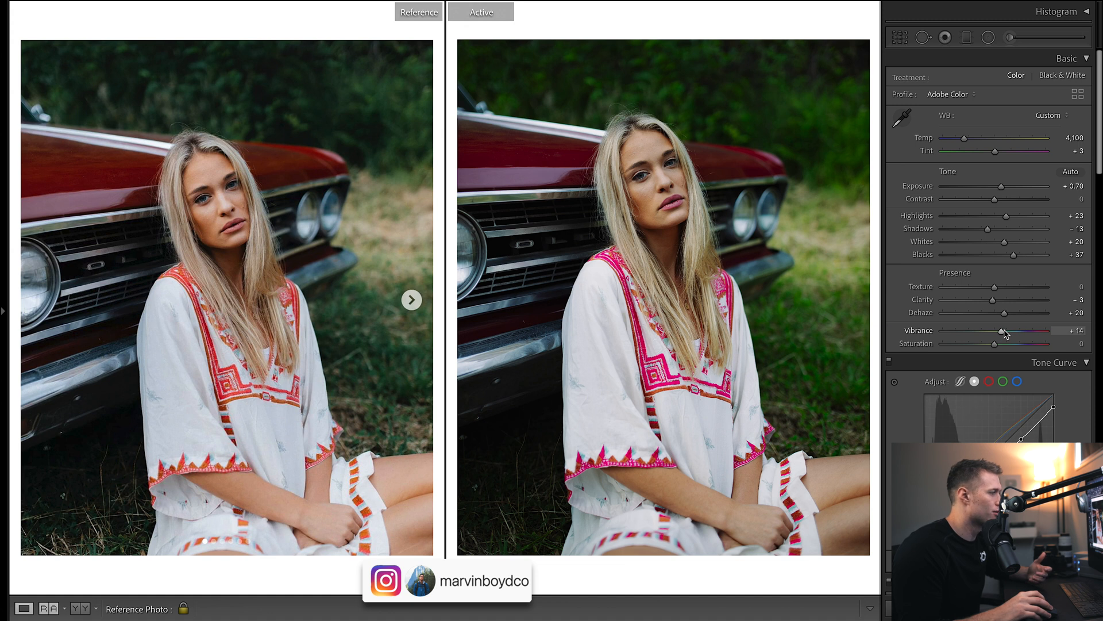
pyautogui.moveTo(1093, 132)
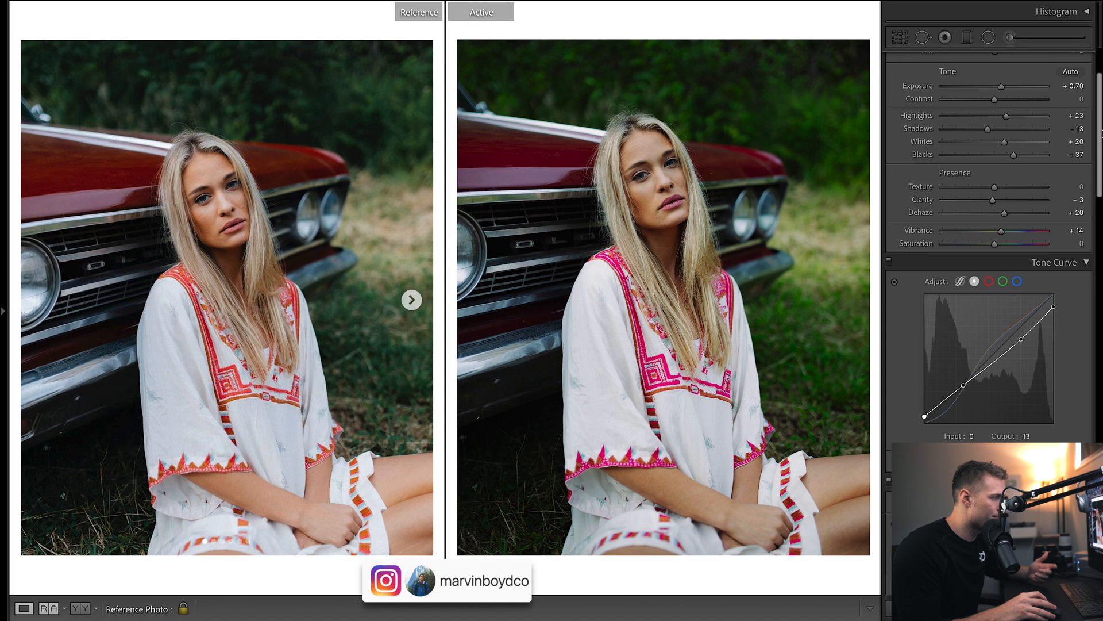
# - Open the HSL/Color panel's hue, saturation and luminance adjustments
pyautogui.click(1054, 142)
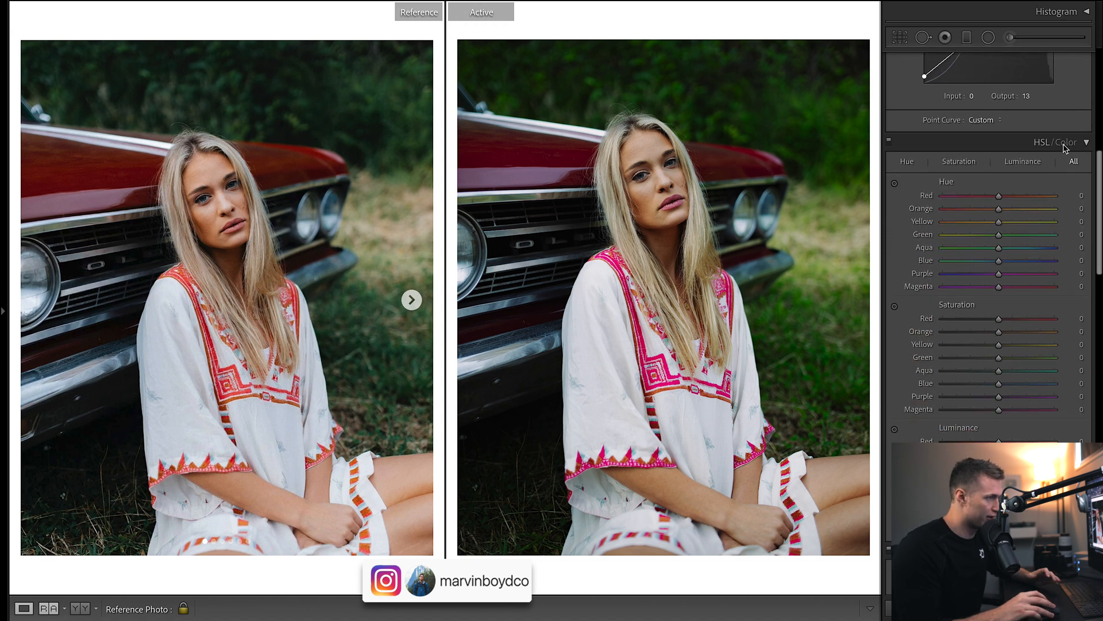
pyautogui.moveTo(995, 214)
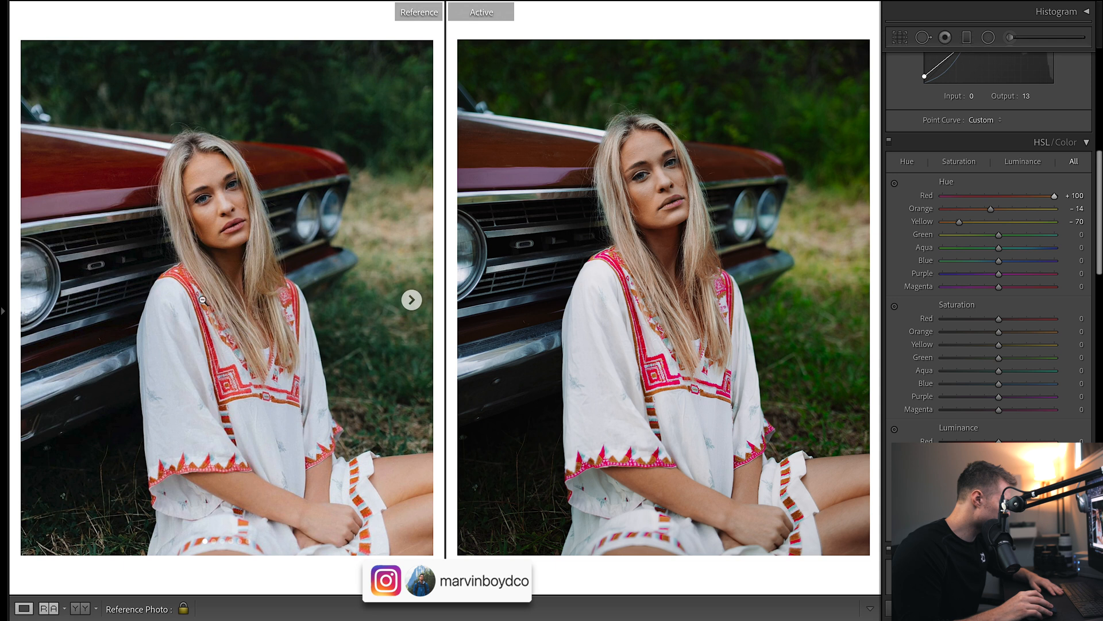
pyautogui.moveTo(1005, 216)
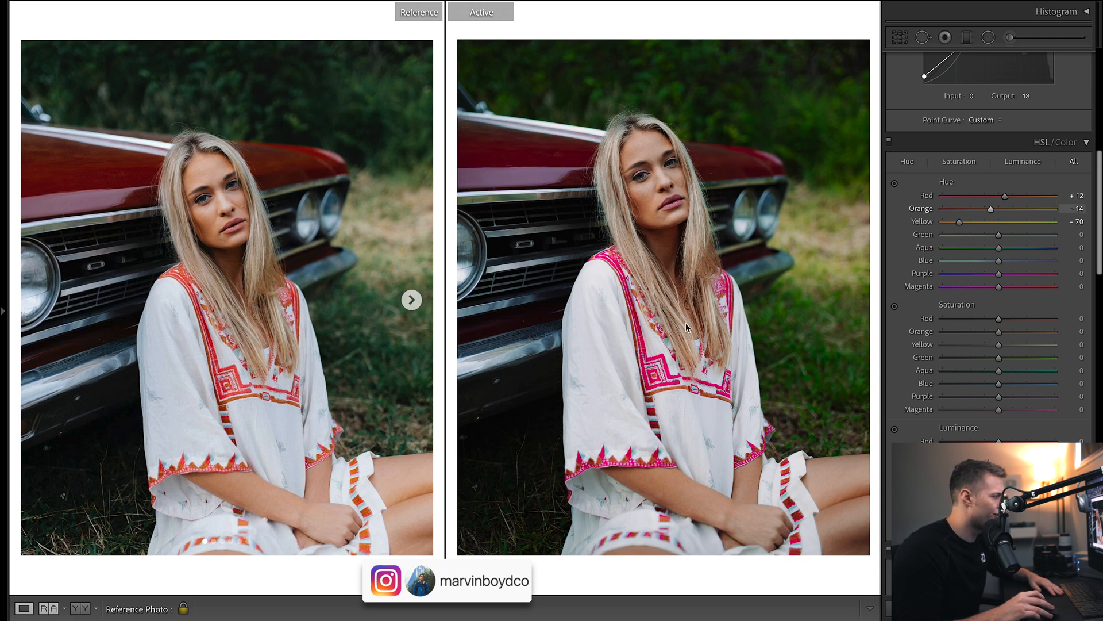
pyautogui.moveTo(989, 222)
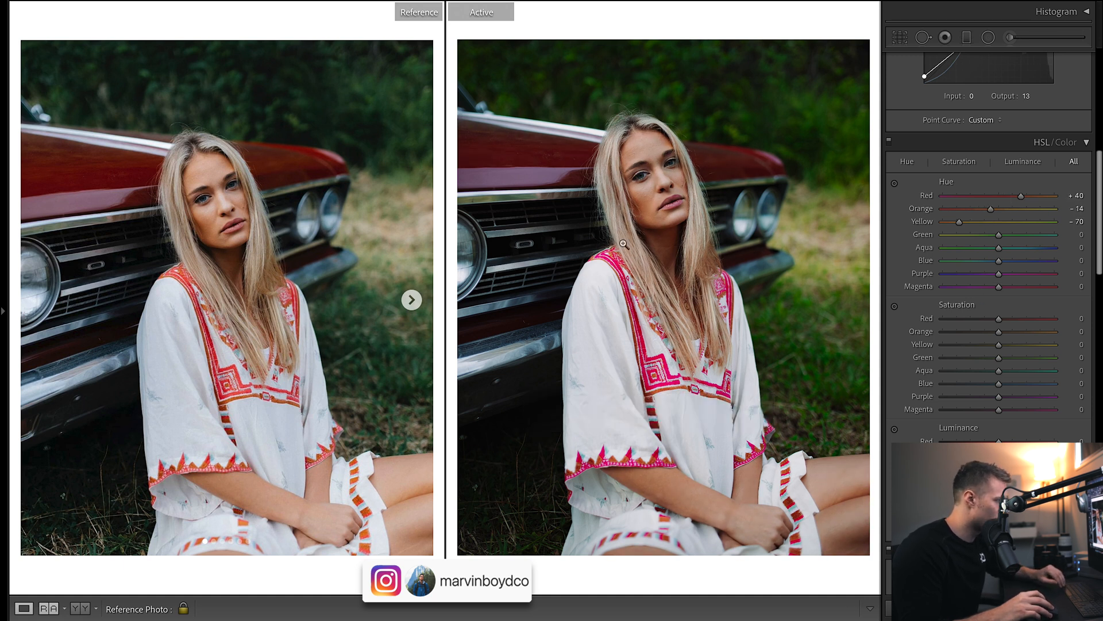
pyautogui.moveTo(991, 284)
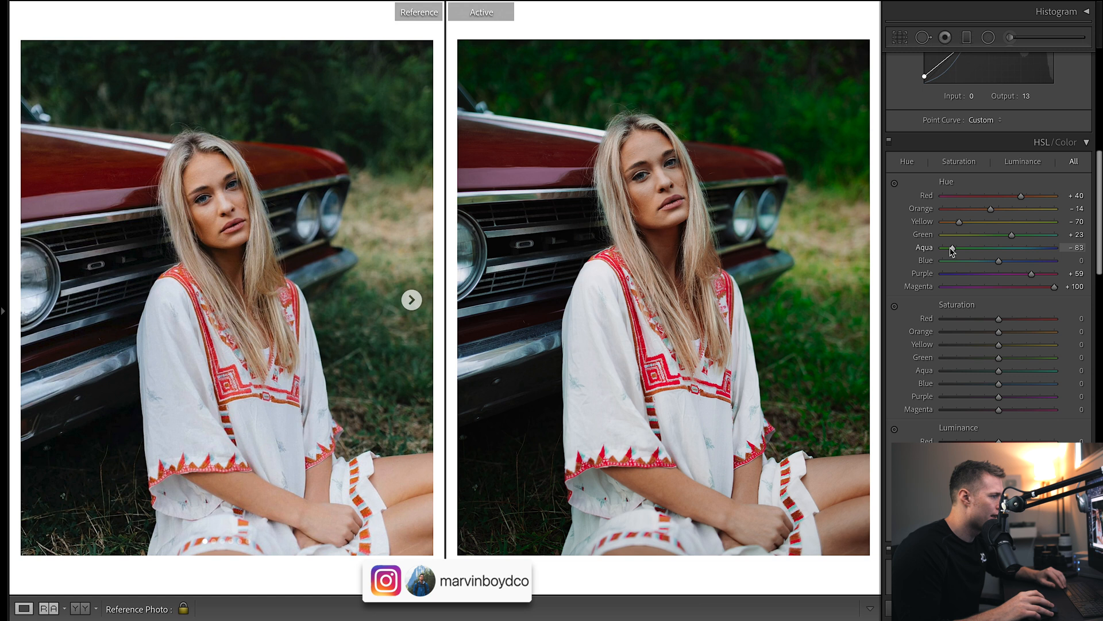
pyautogui.moveTo(88, 391)
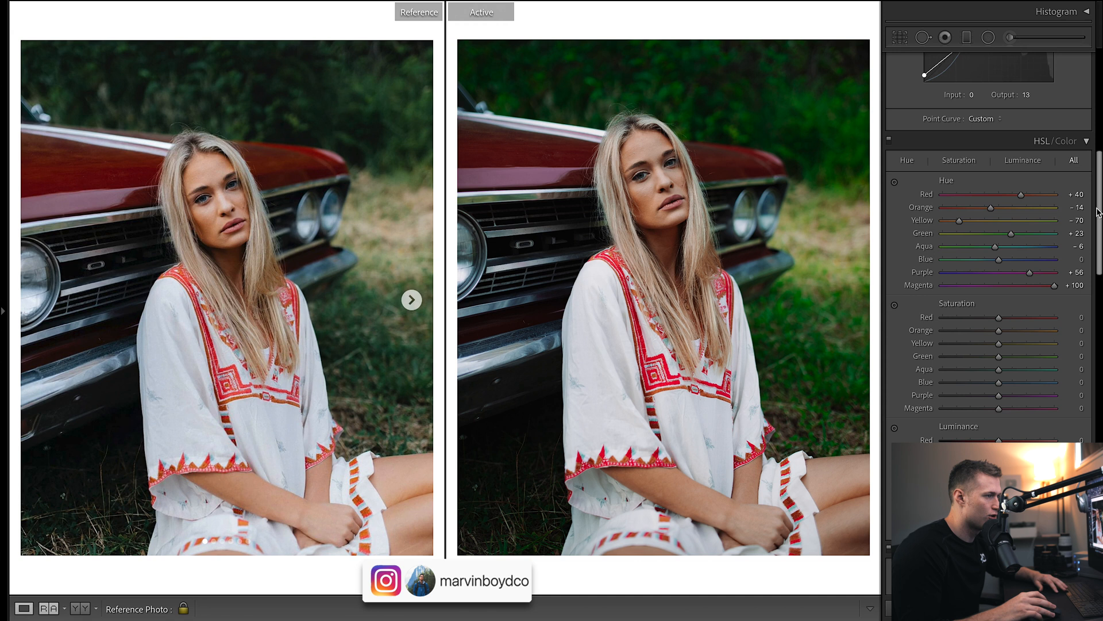
pyautogui.scroll(-3)
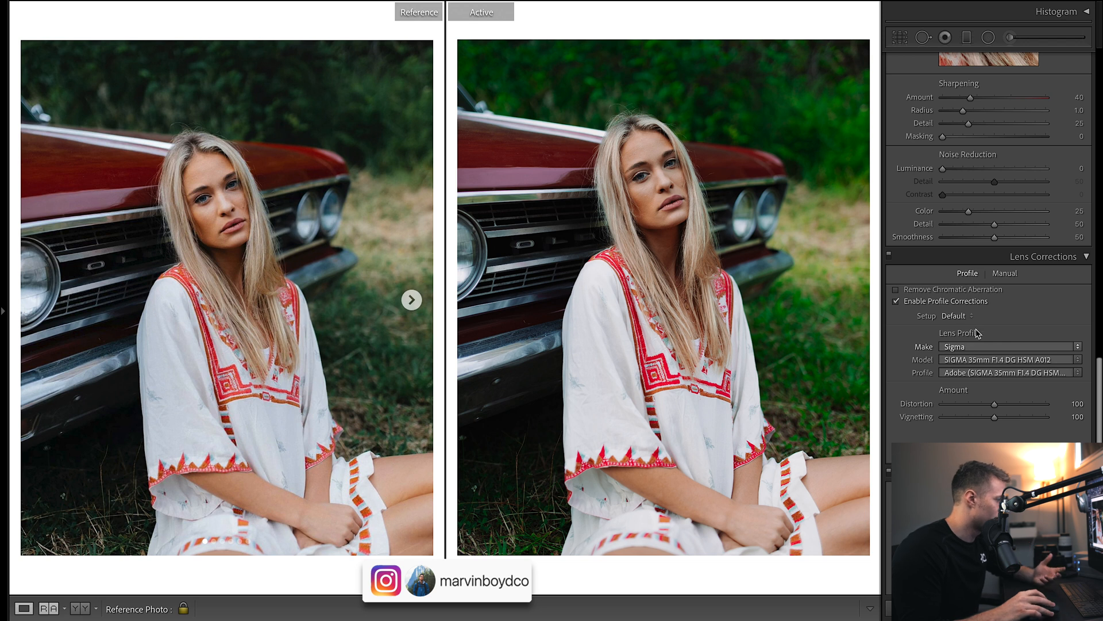
pyautogui.scroll(-3)
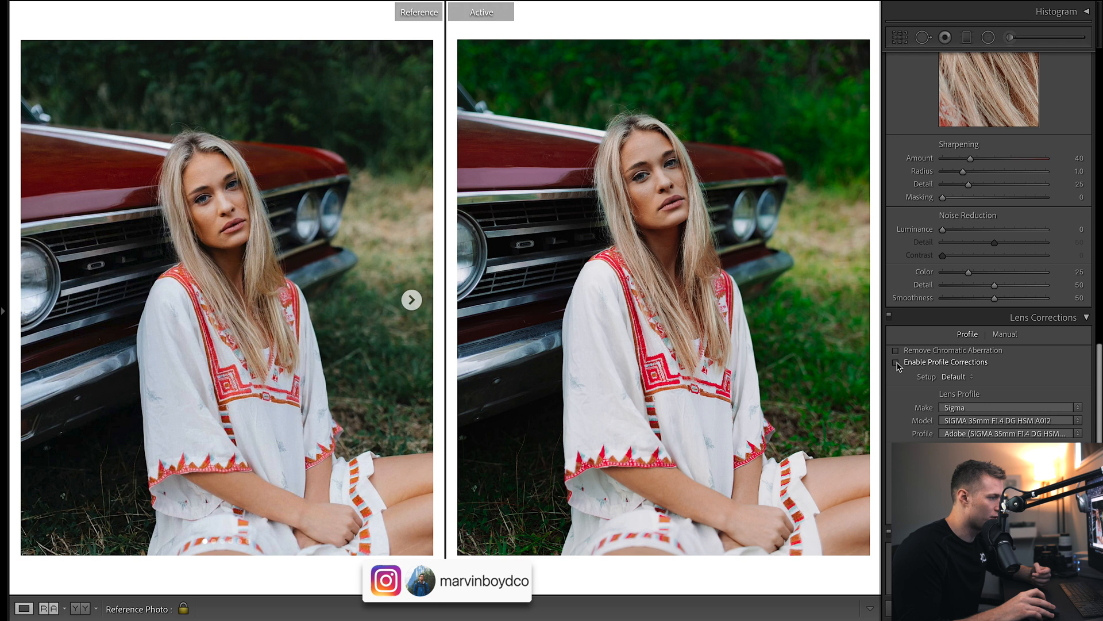
pyautogui.click(897, 362)
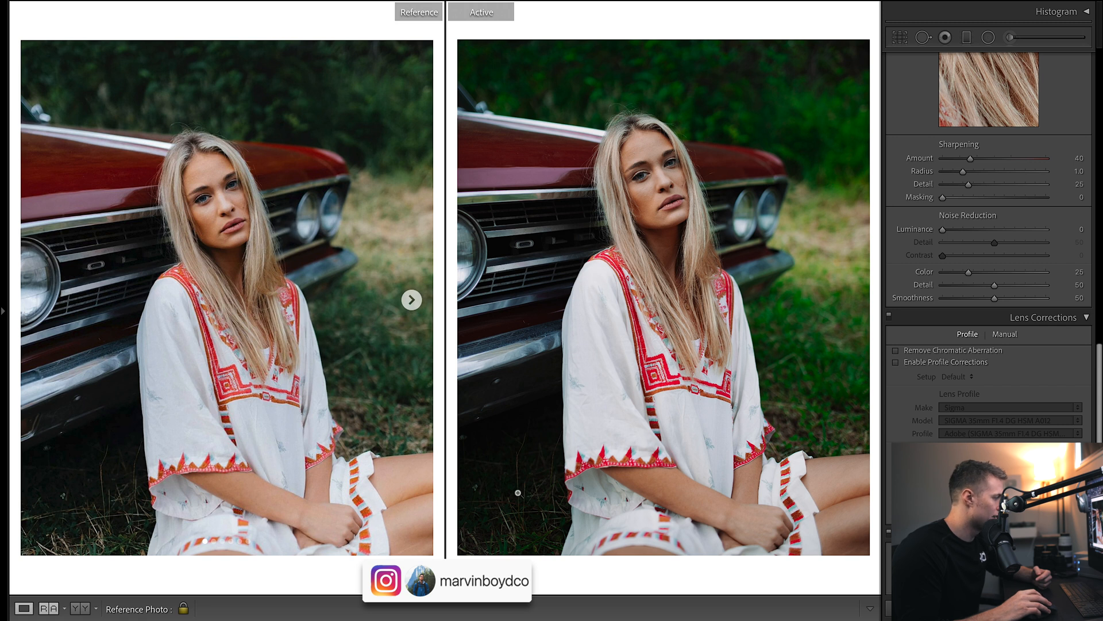
pyautogui.click(896, 362)
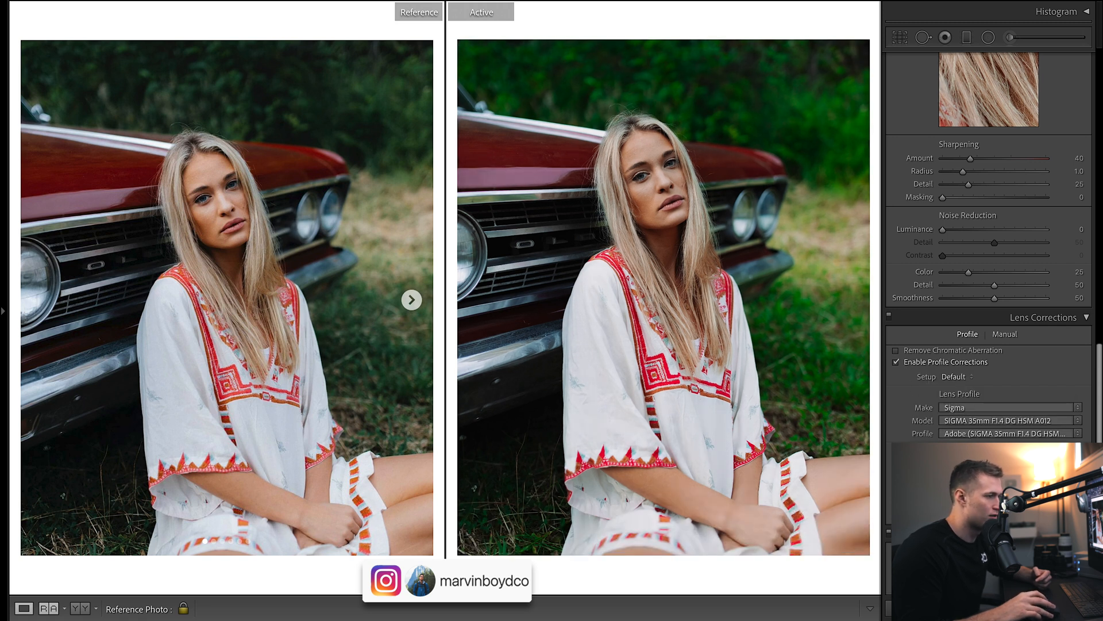
pyautogui.scroll(-3)
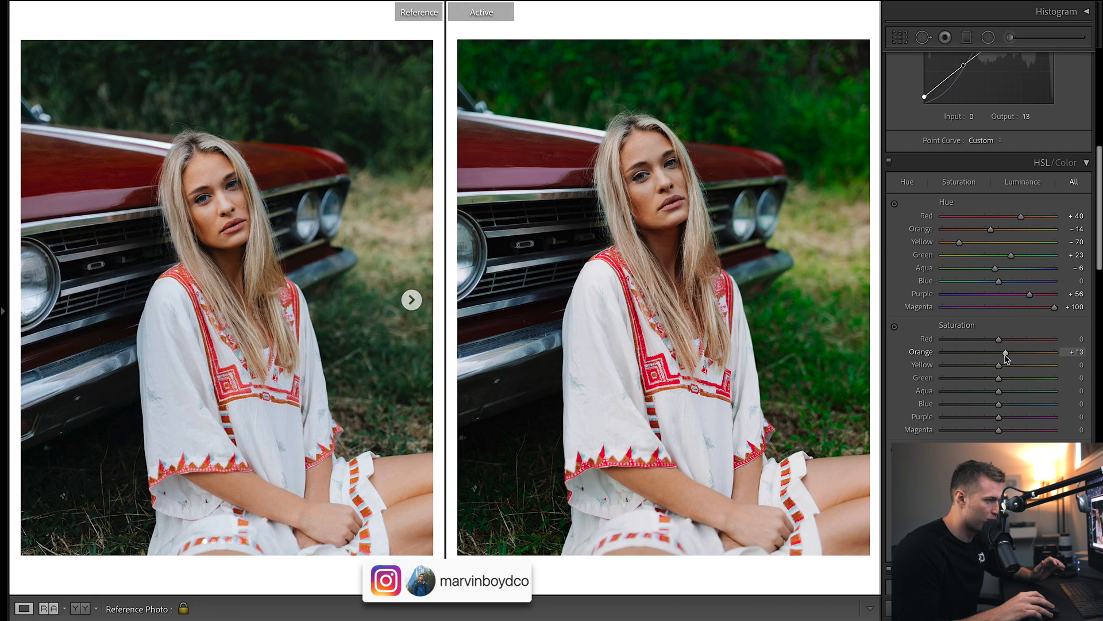
pyautogui.moveTo(1006, 335)
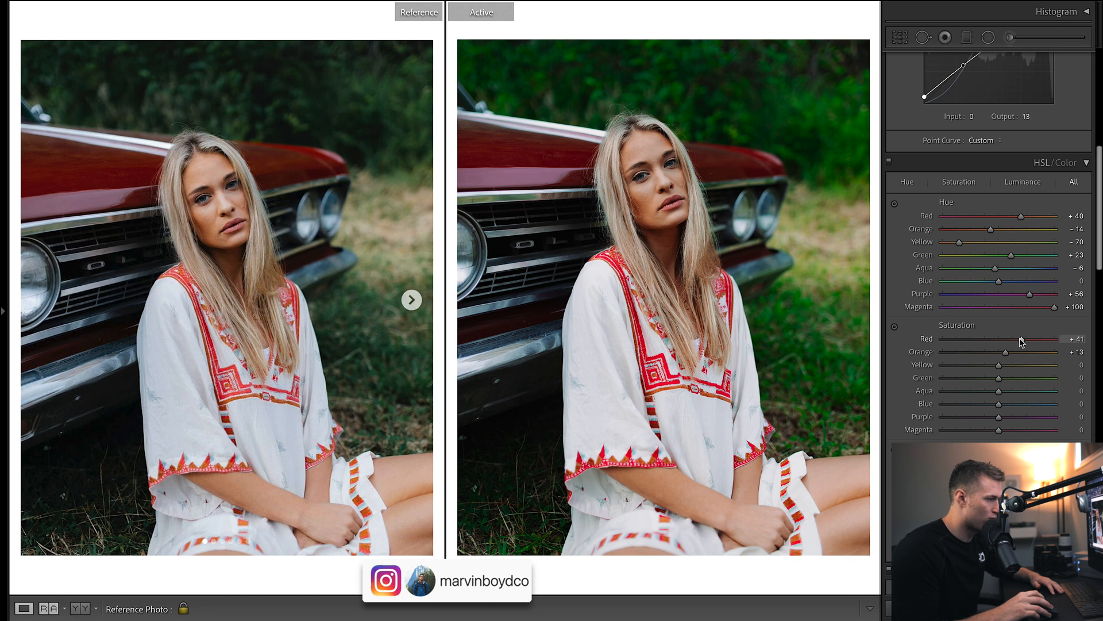
pyautogui.moveTo(829, 332)
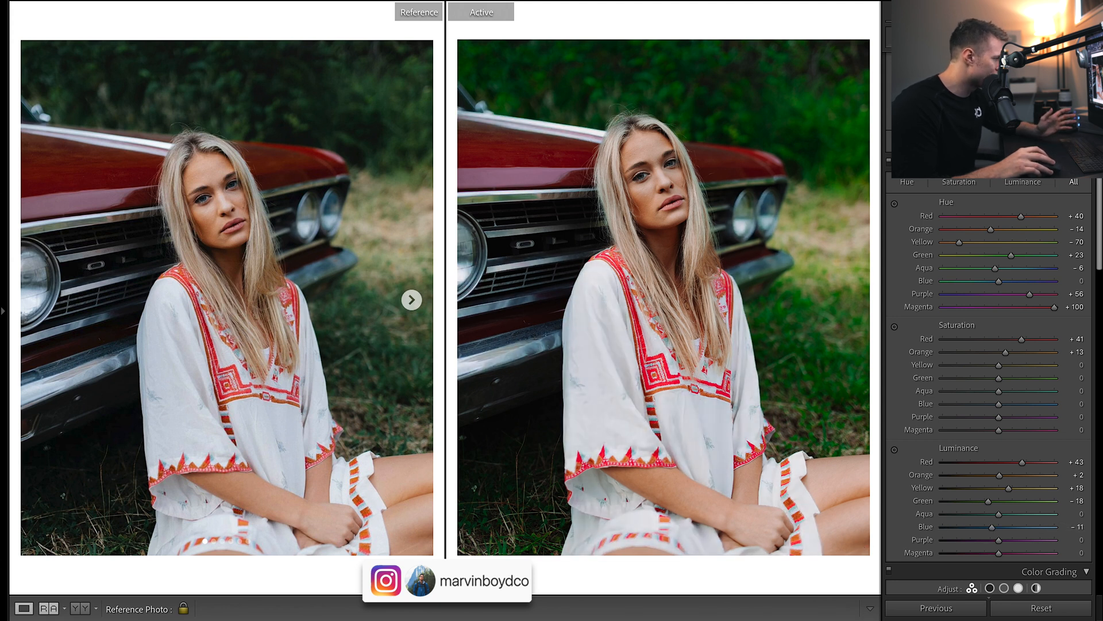
# - Scroll through the HSL/Color saturation sliders for Magenta and Red, then back toward Basic
pyautogui.scroll(3)
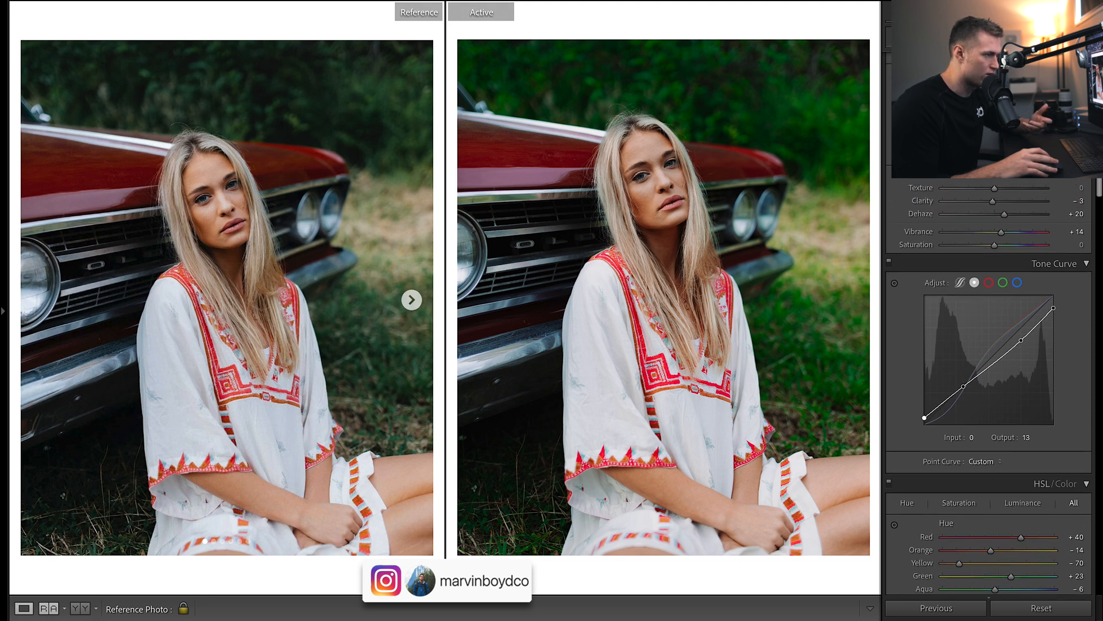
pyautogui.scroll(3)
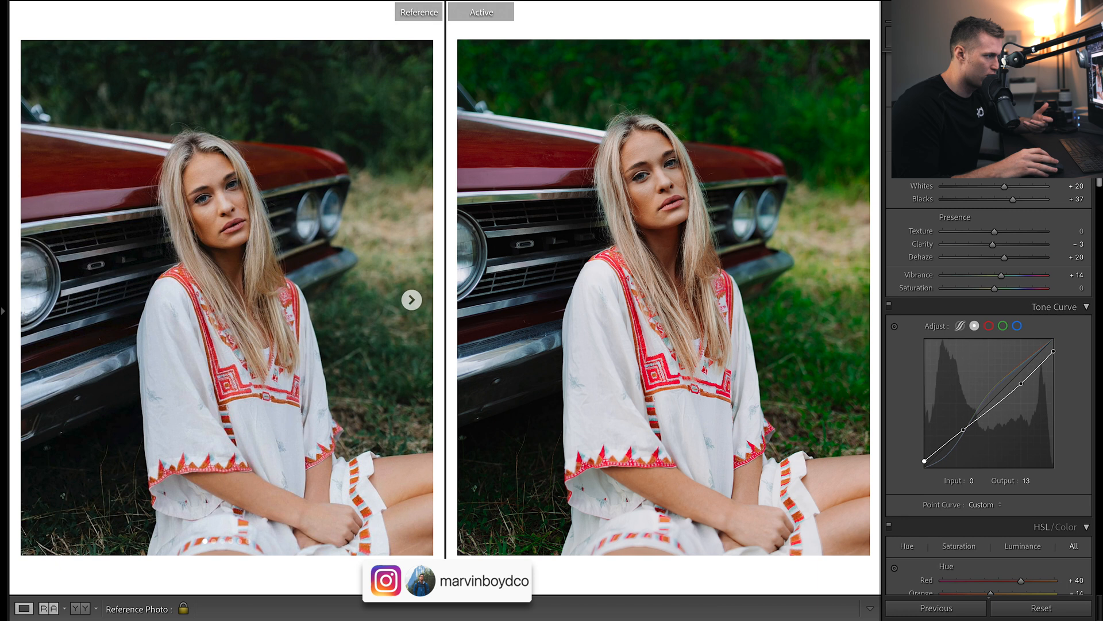
pyautogui.scroll(-3)
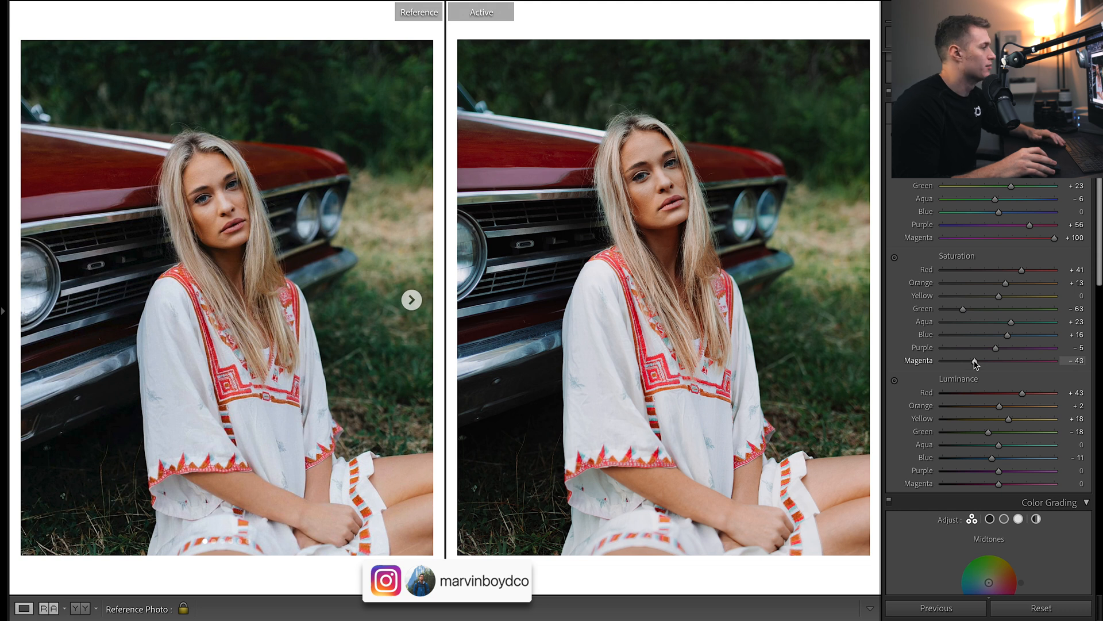
pyautogui.moveTo(1029, 280)
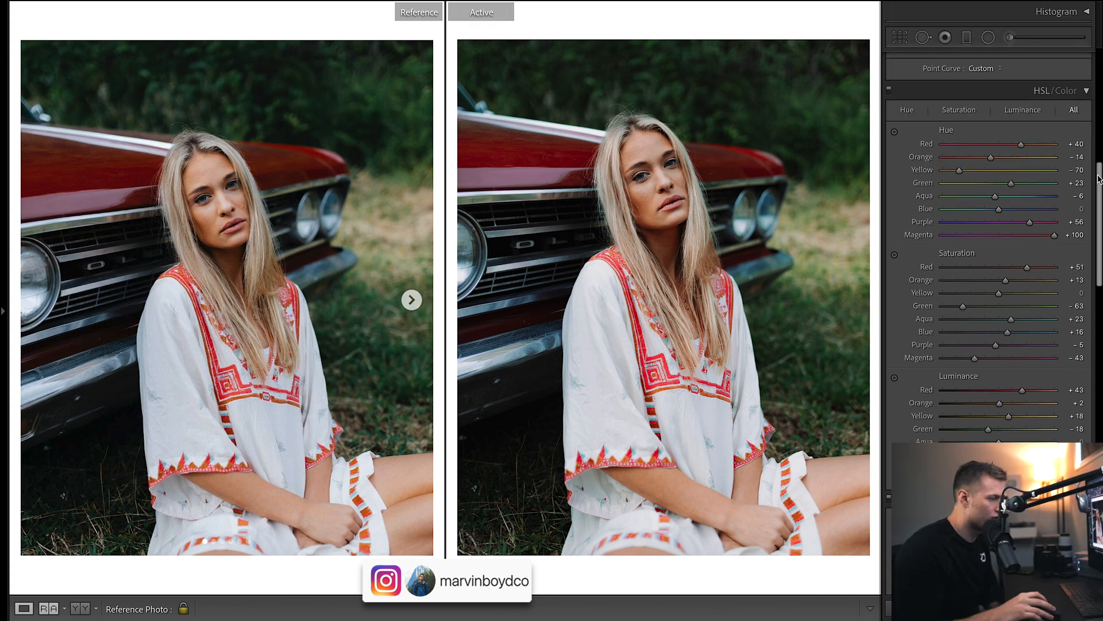
pyautogui.scroll(-3)
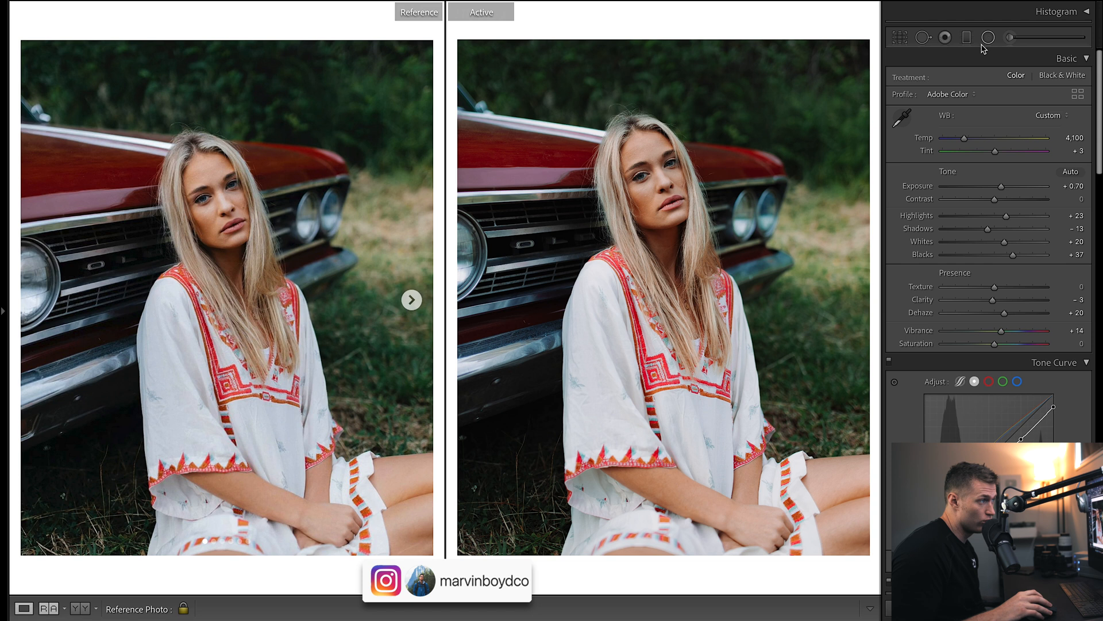
# - Select the existing face brush pin and delete its +0.15 exposure mask
pyautogui.click(1008, 38)
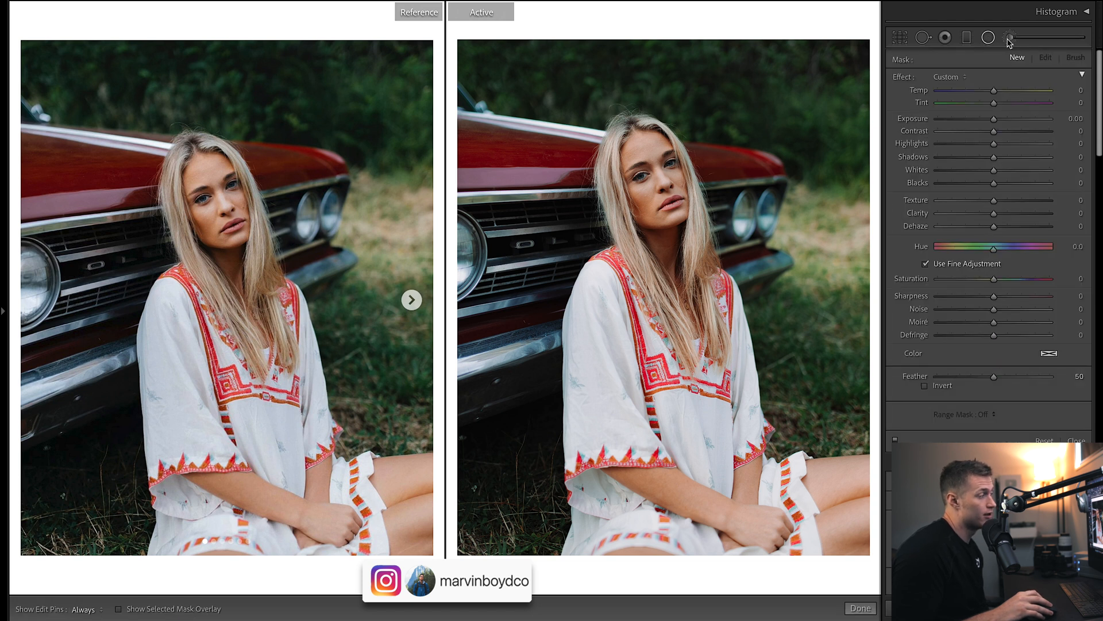
pyautogui.click(1008, 38)
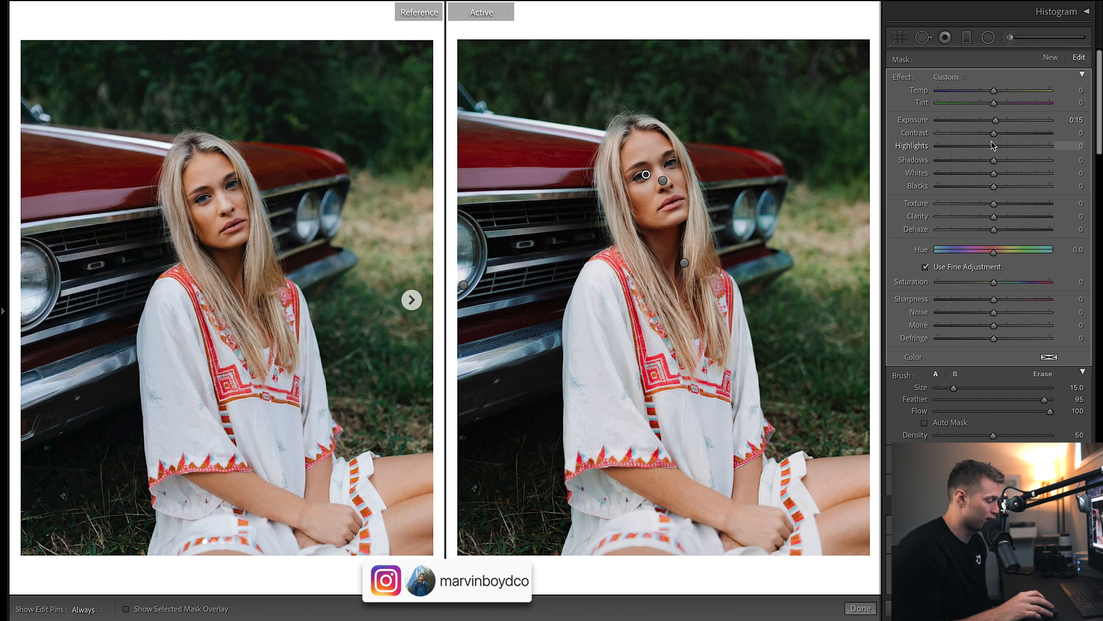
pyautogui.moveTo(1014, 133)
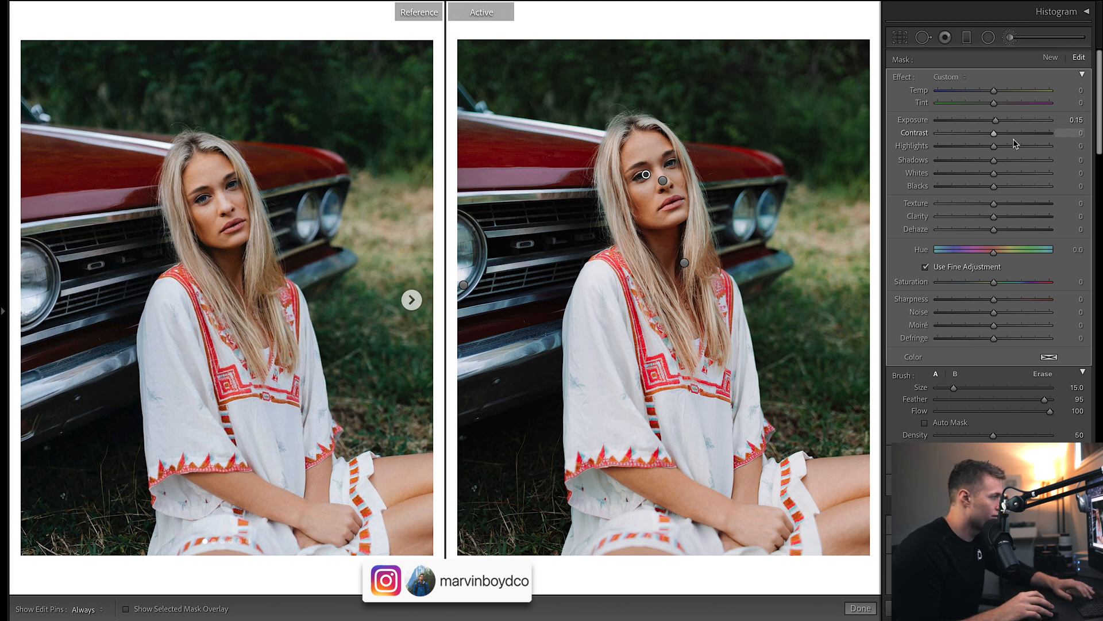
pyautogui.rightClick(663, 182)
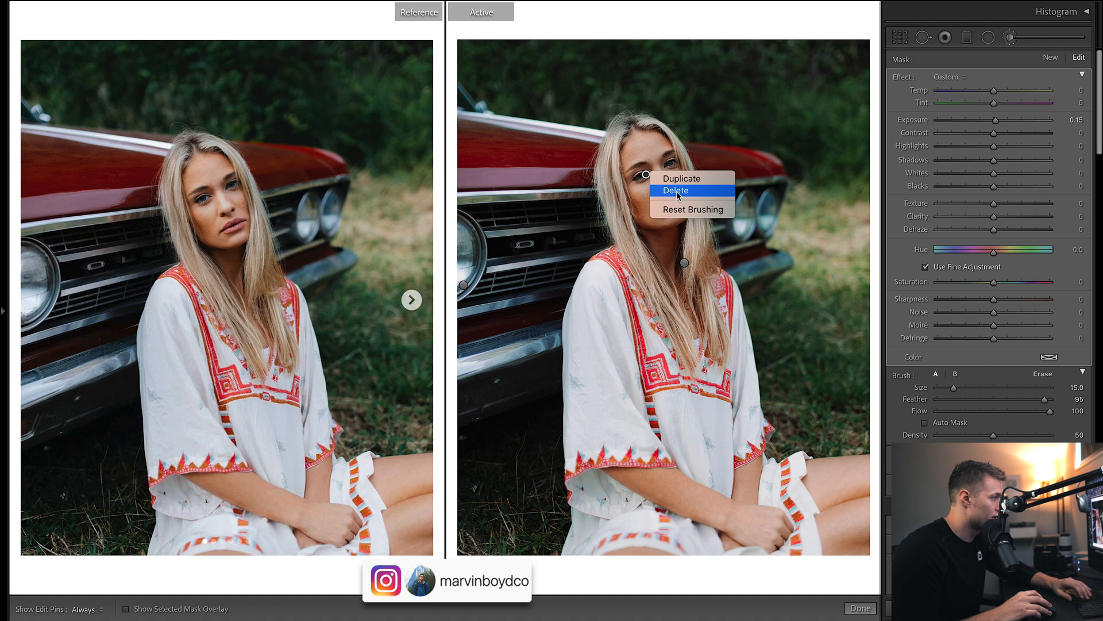
pyautogui.click(675, 191)
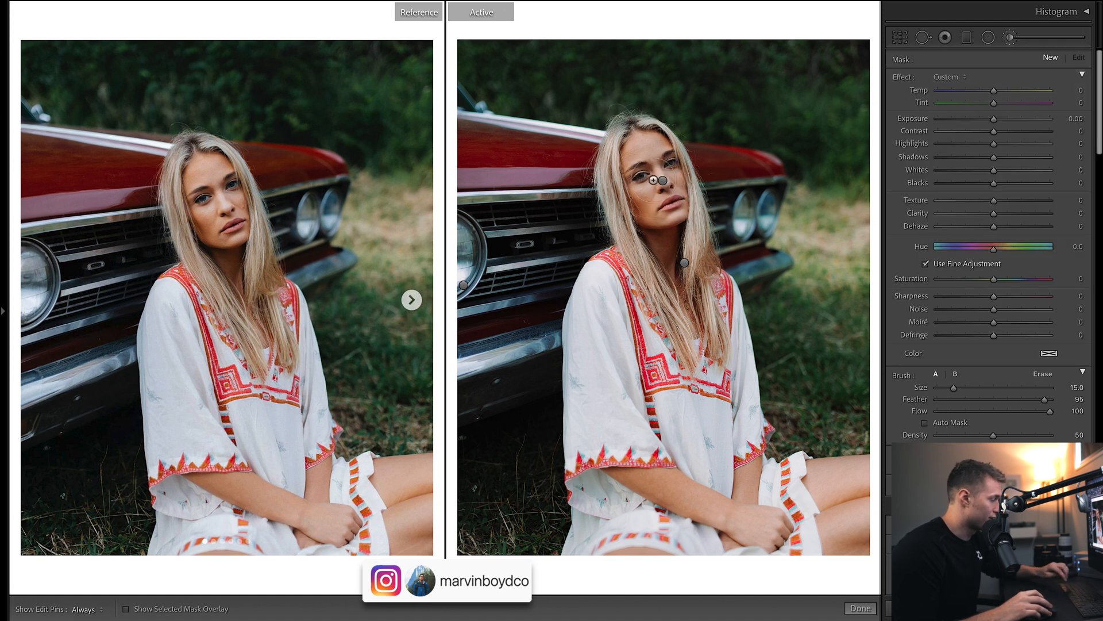
# - Undo the overdone highlights changes on the face brush edit
pyautogui.press('ctrl+z')
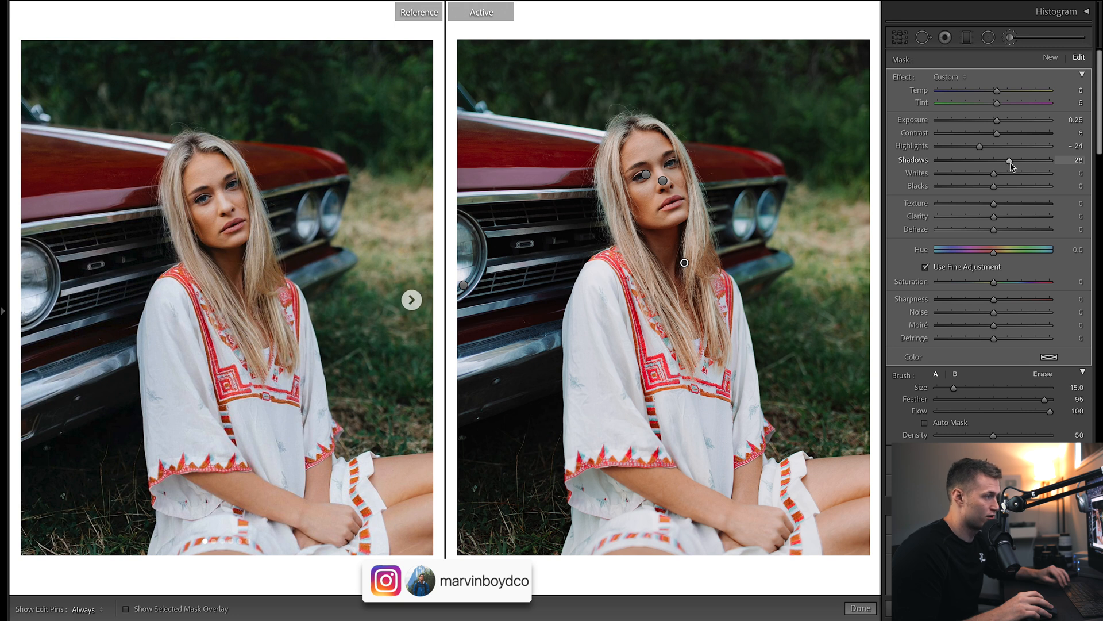
pyautogui.moveTo(981, 148)
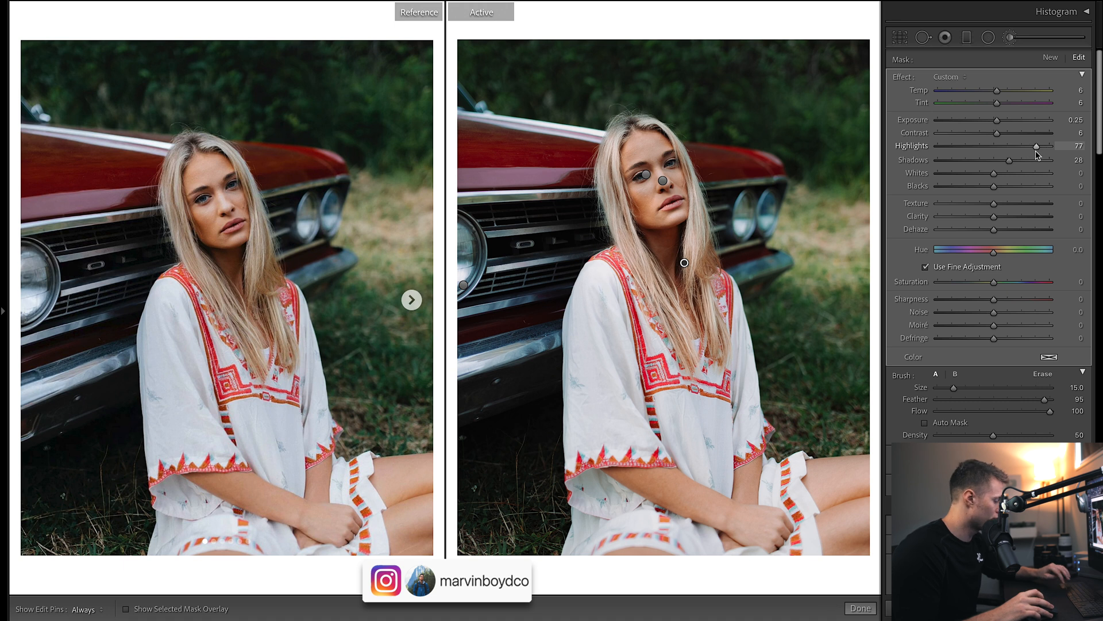
pyautogui.press('ctrl+z')
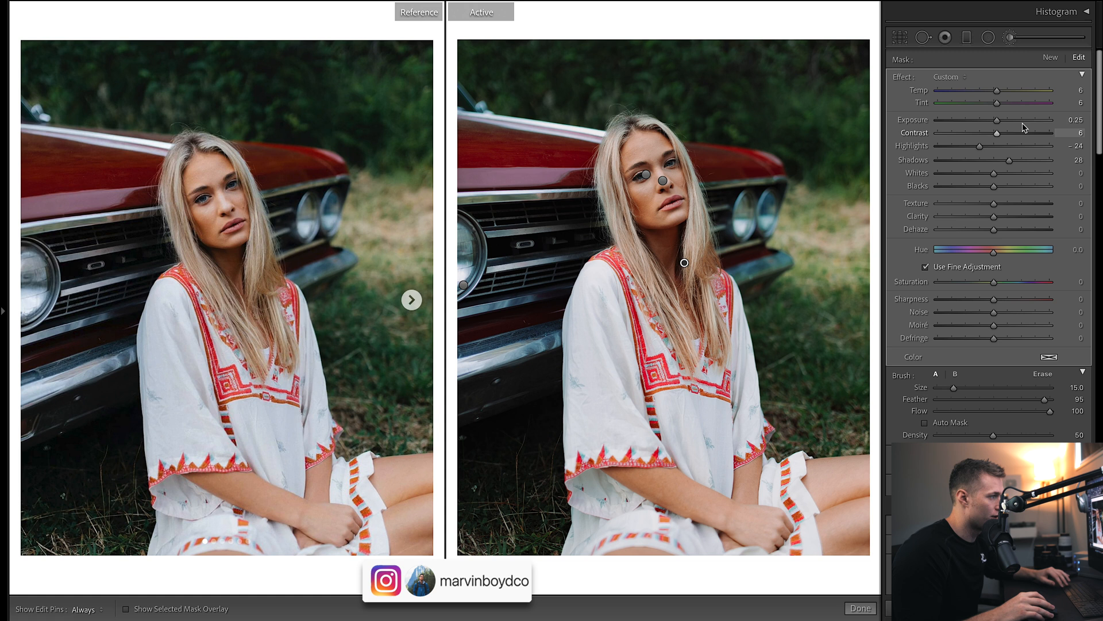
pyautogui.moveTo(978, 104)
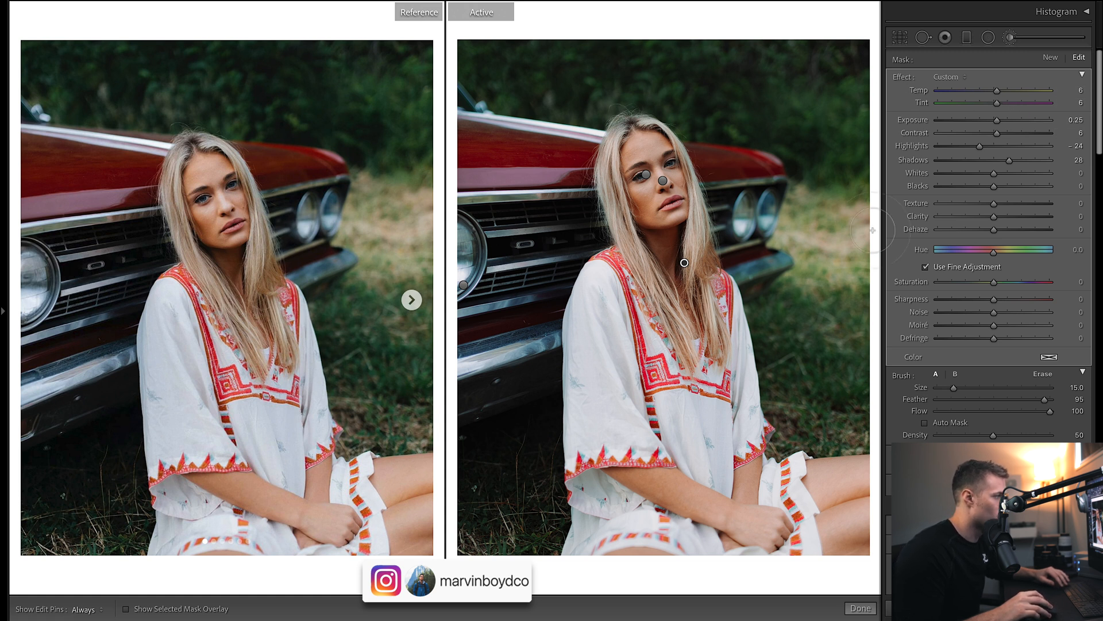
pyautogui.moveTo(994, 104)
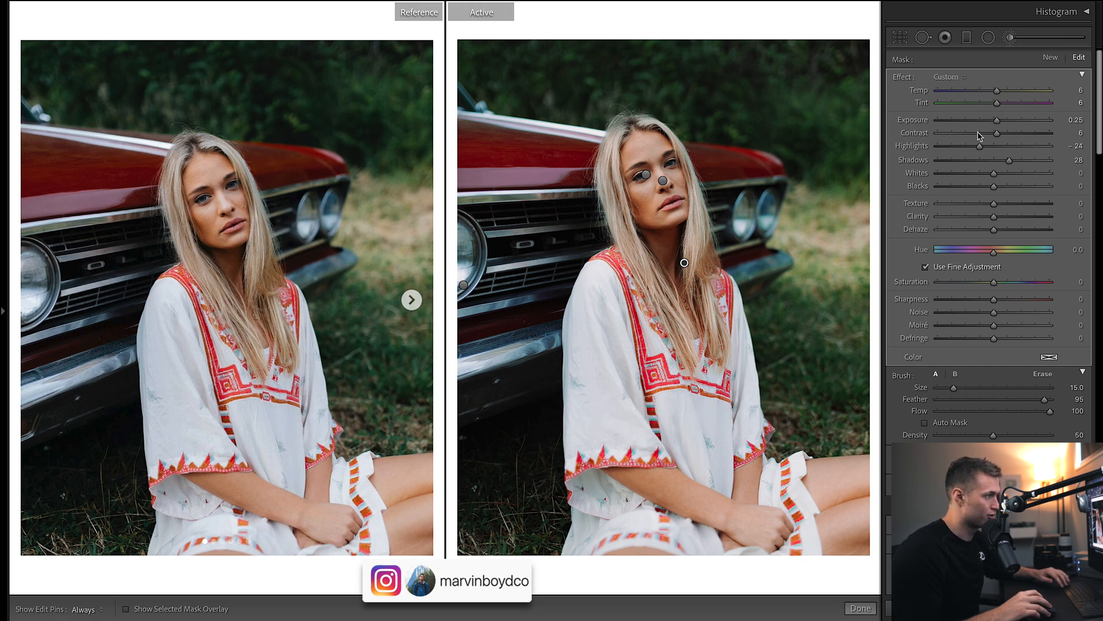
pyautogui.moveTo(932, 97)
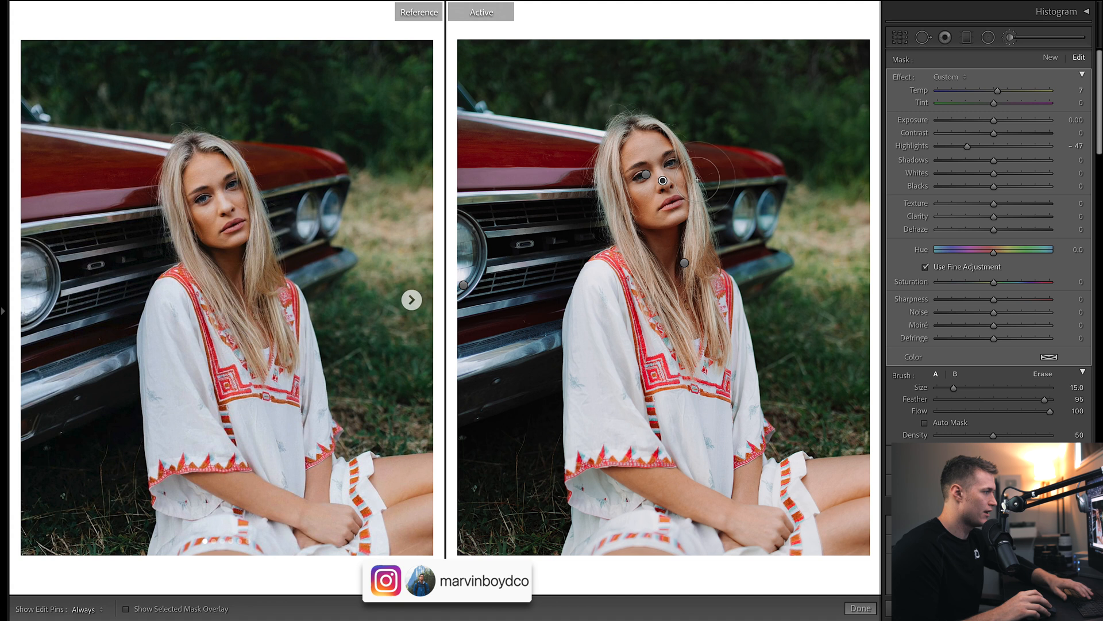
# - Show the face-and-hair mask overlay, undo the accidental pin move, and finish brushing
pyautogui.click(126, 609)
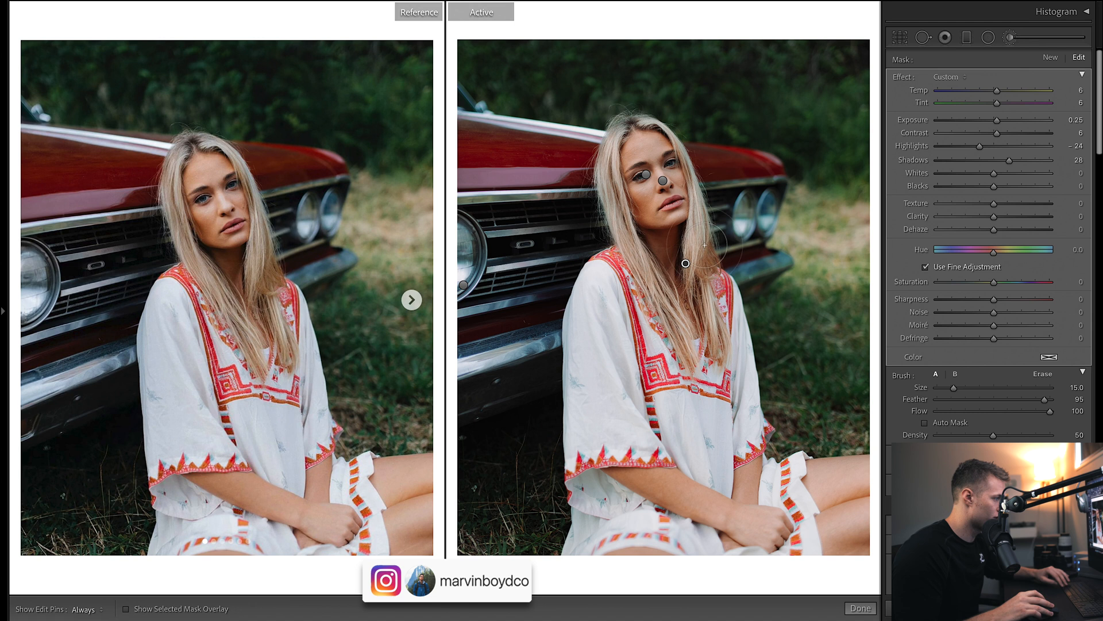
pyautogui.click(126, 608)
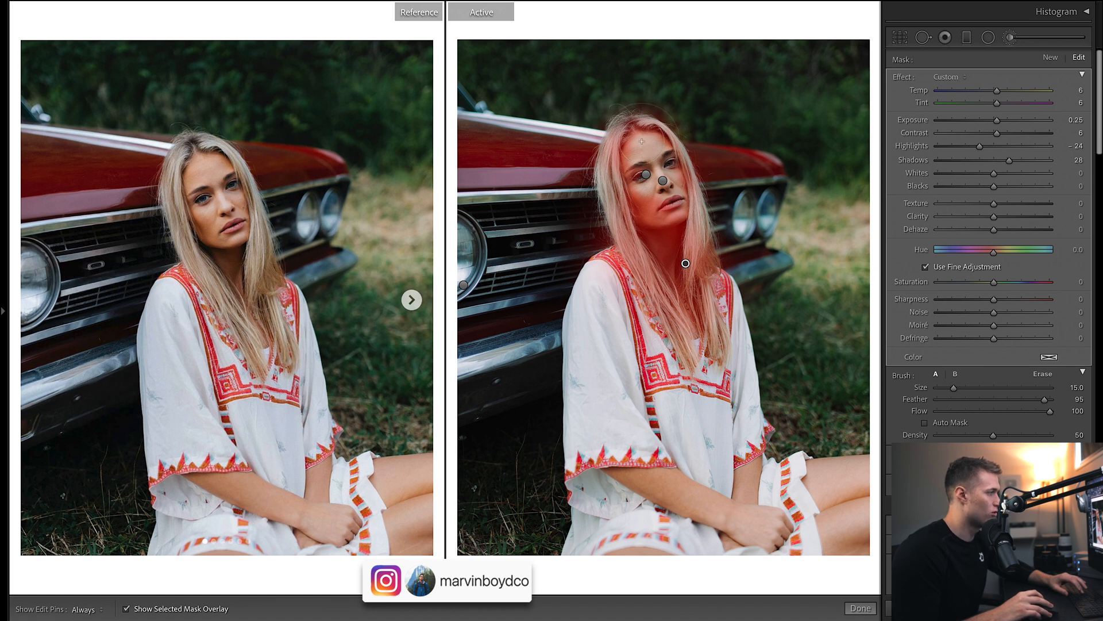
pyautogui.moveTo(697, 134)
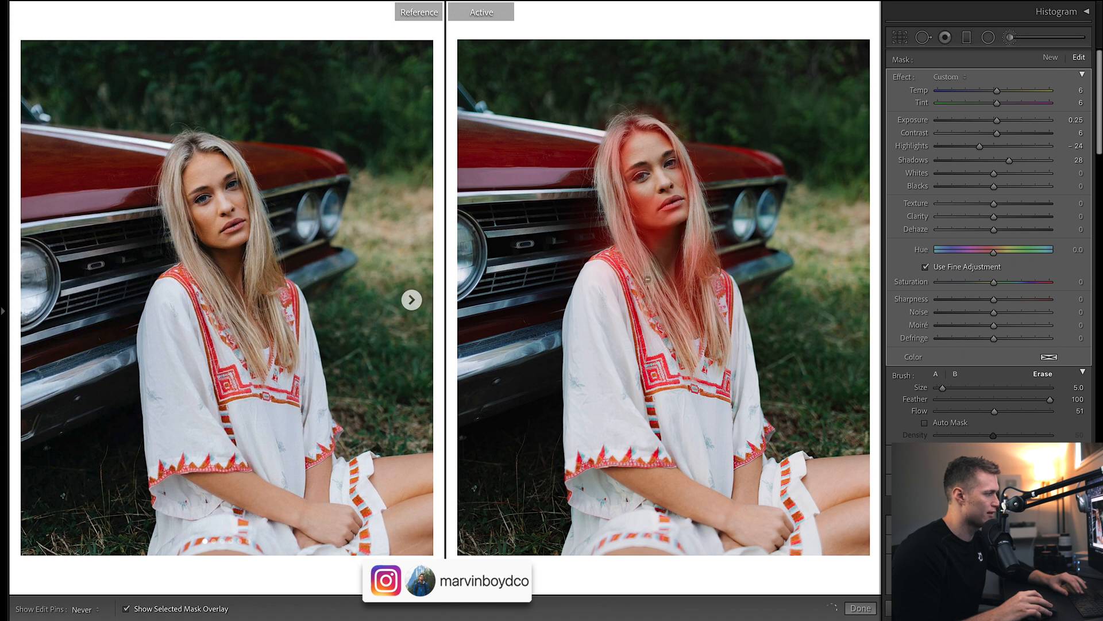
pyautogui.press('ctrl+z')
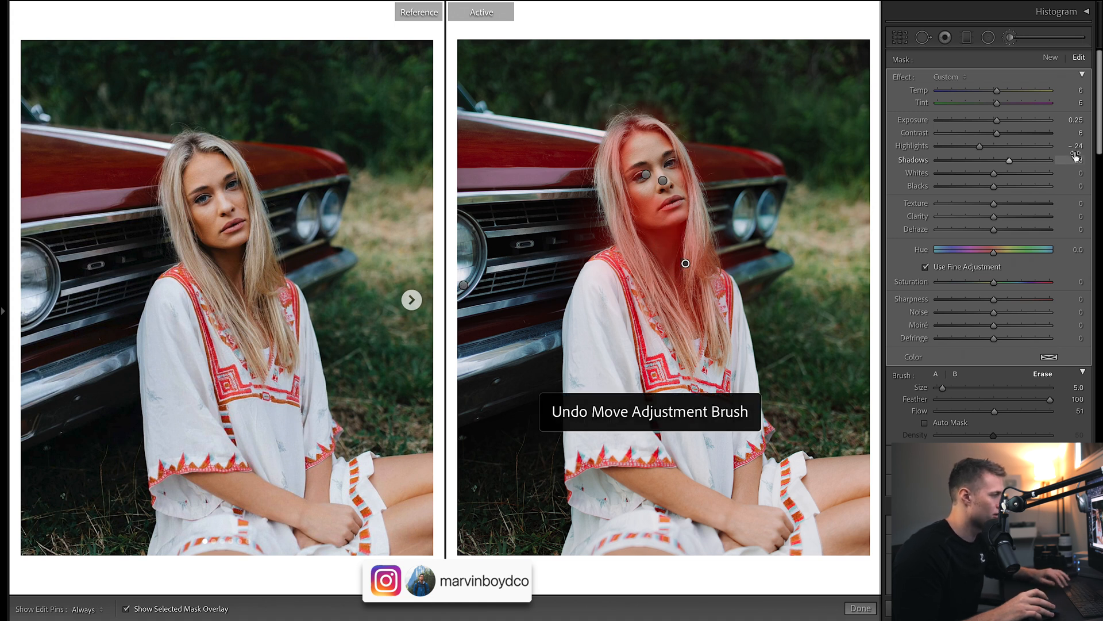
pyautogui.click(860, 607)
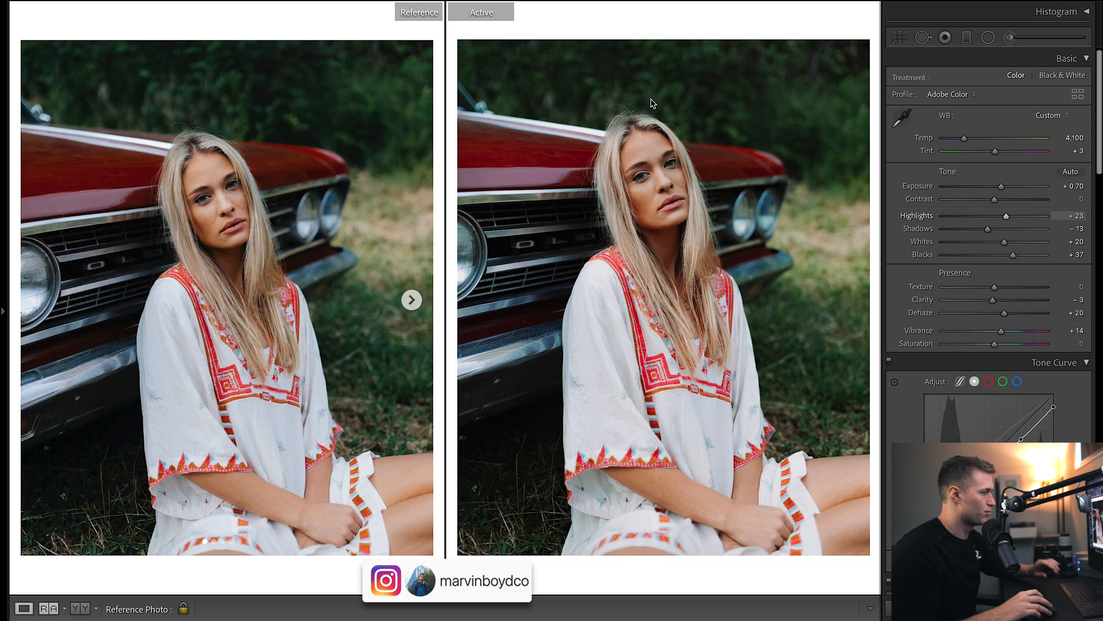
pyautogui.moveTo(1093, 134)
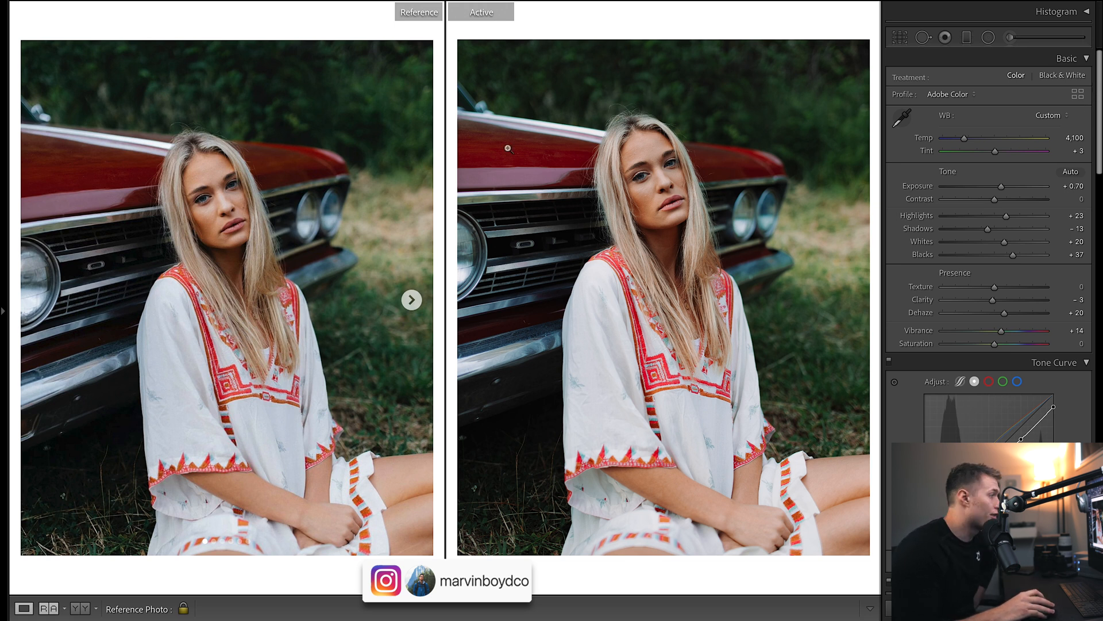
pyautogui.moveTo(976, 181)
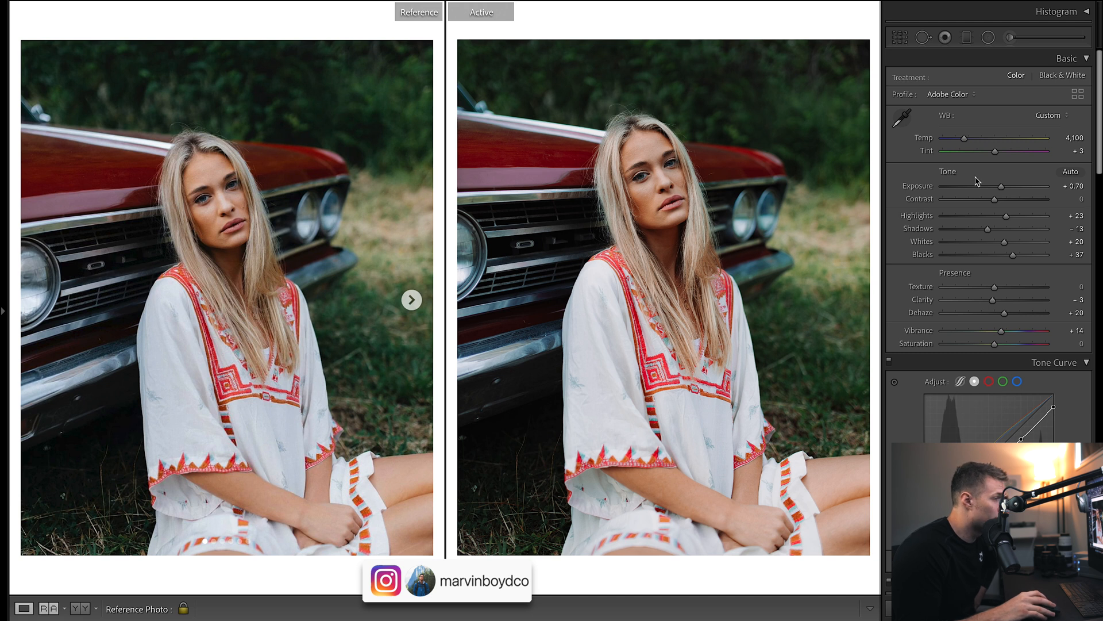
# - Set the global white balance temperature to 4,130
pyautogui.doubleClick(1076, 137)
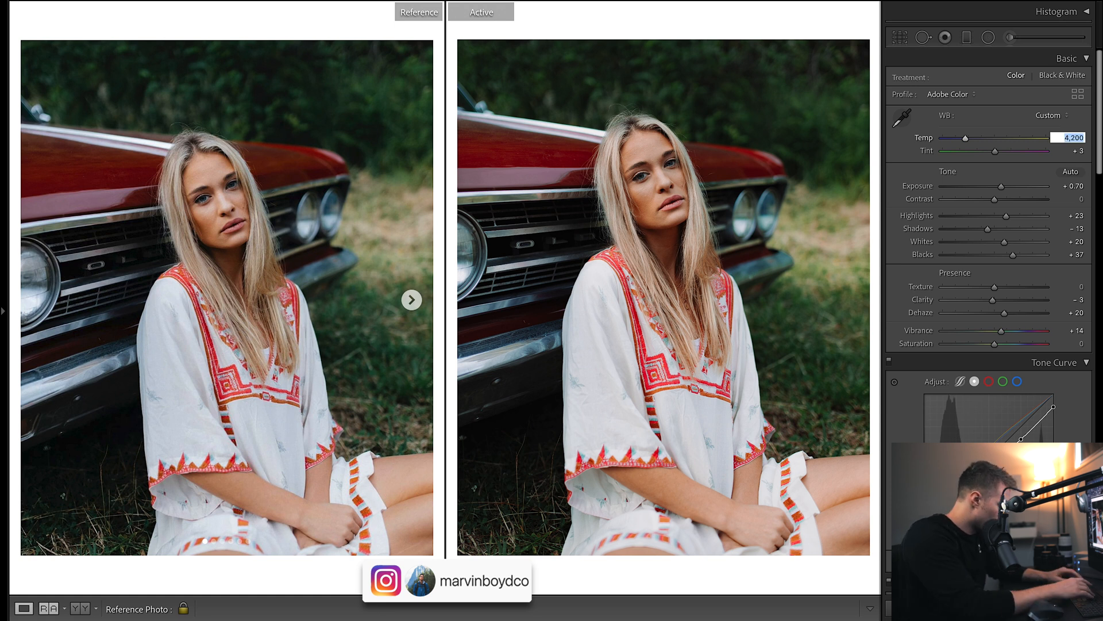
pyautogui.write('413')
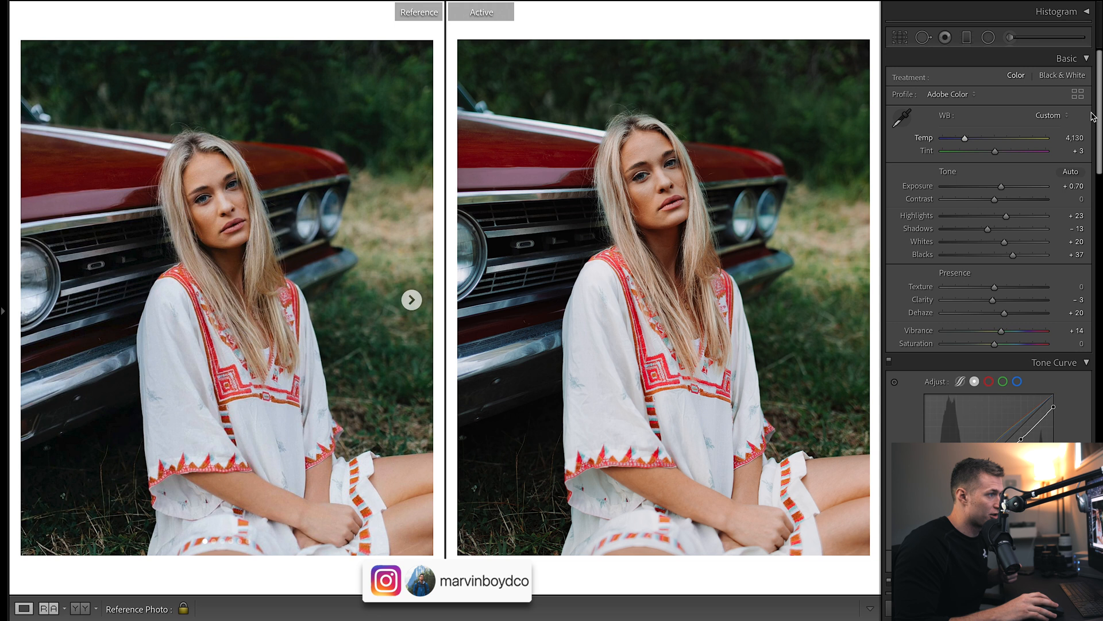
pyautogui.scroll(-3)
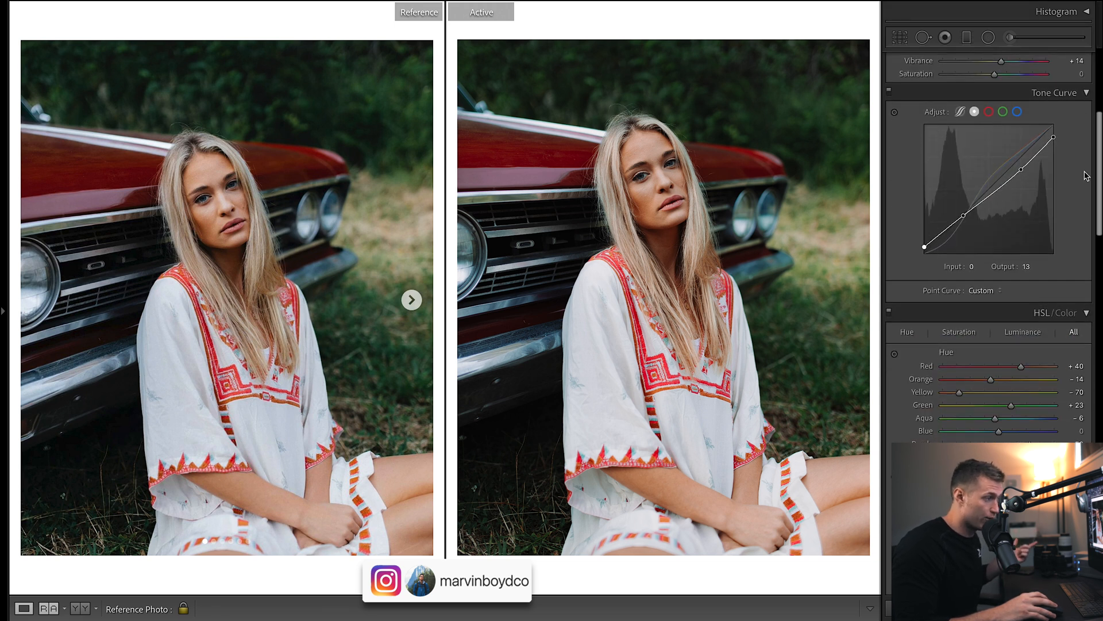
pyautogui.scroll(-3)
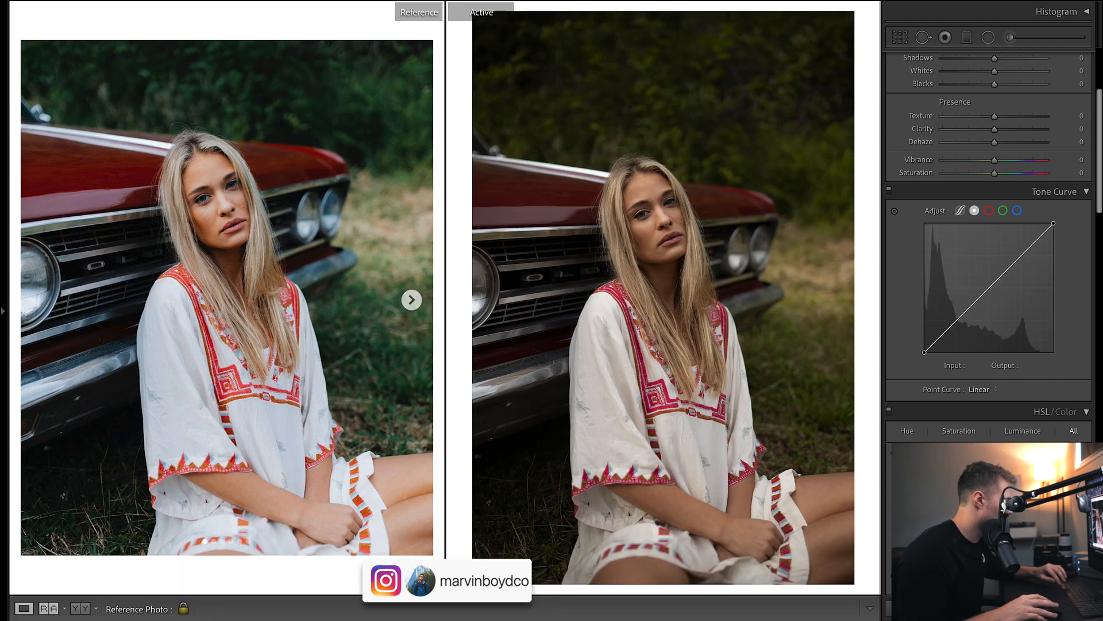
pyautogui.press('ctrl+z')
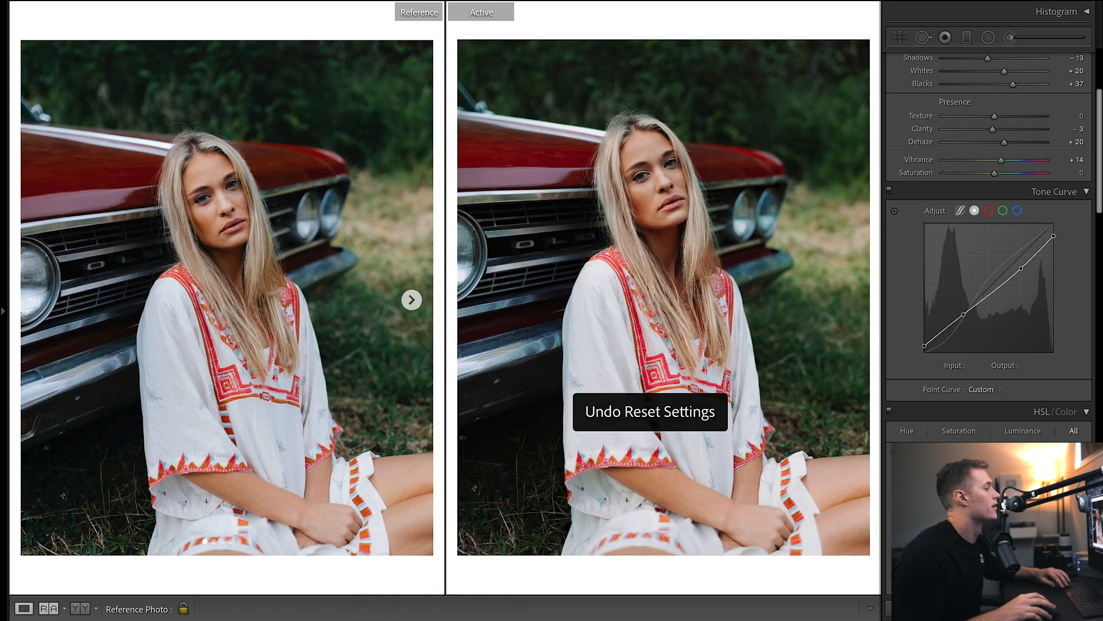